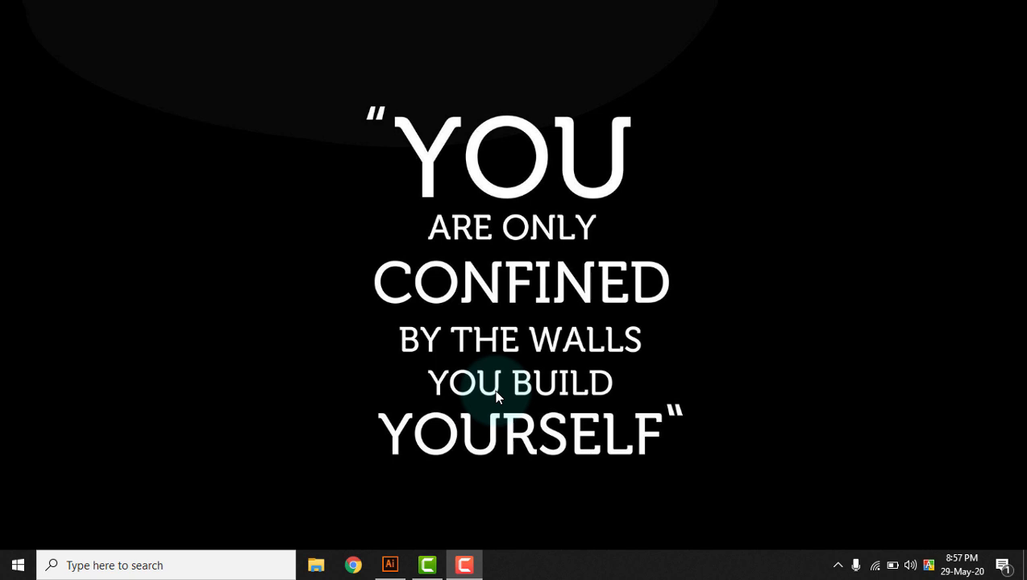
{"action": "mouse_move", "coordinate": [452, 419]}
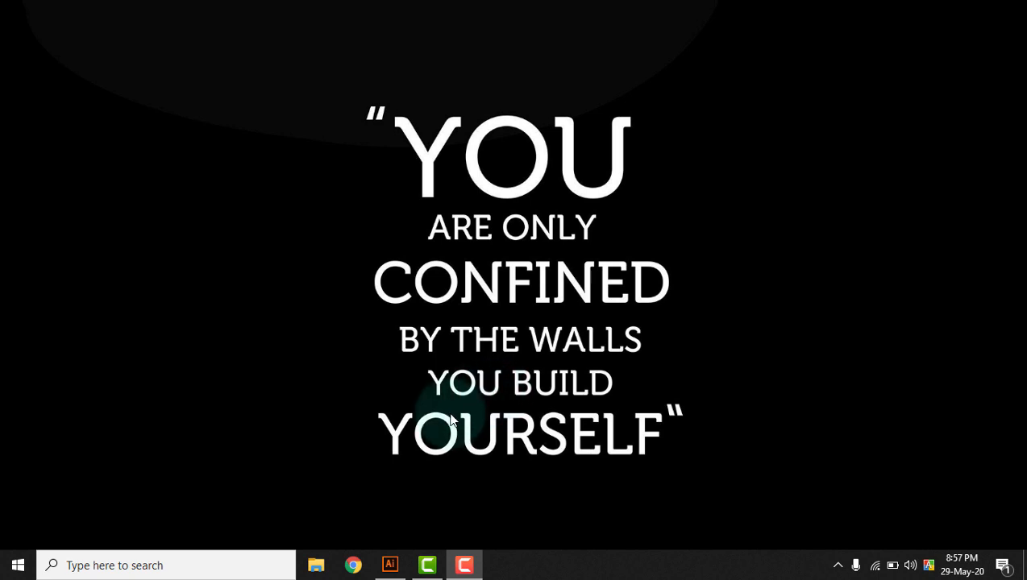
- Create a new blank 1000 × 1000 px document from the File menu
{"action": "left_click", "coordinate": [390, 565]}
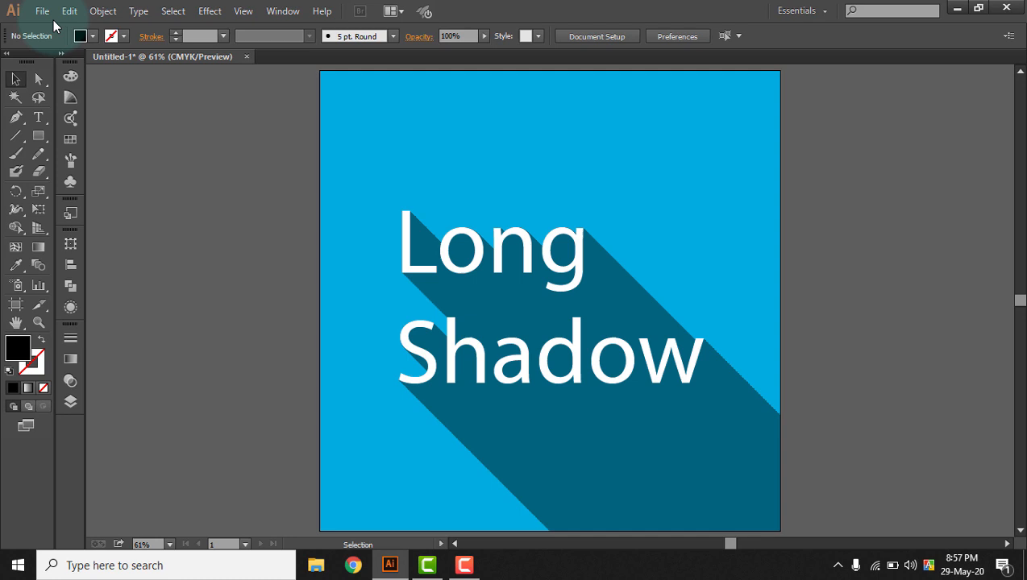
{"action": "left_click", "coordinate": [42, 11]}
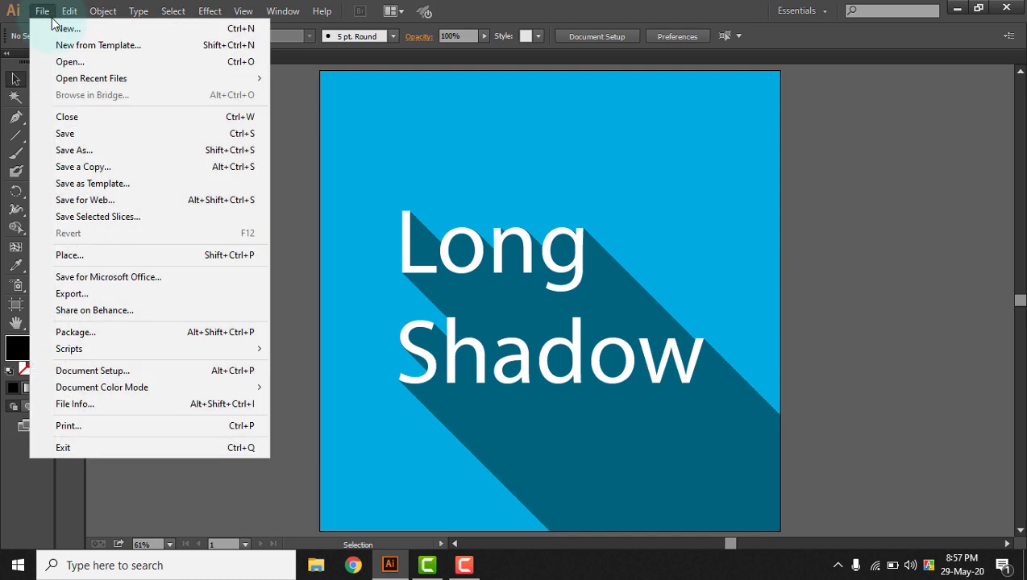
{"action": "left_click", "coordinate": [66, 28]}
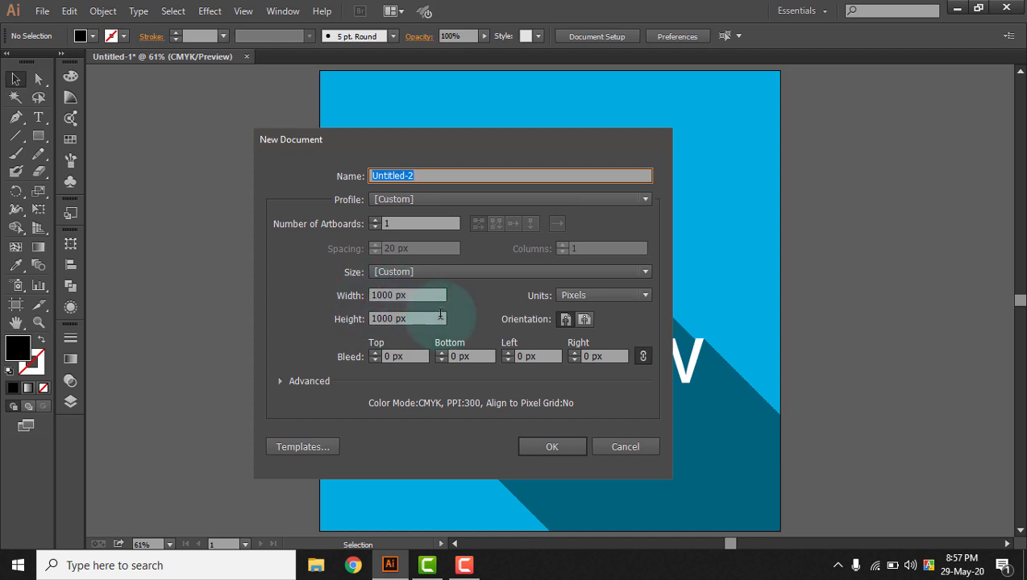
{"action": "left_click", "coordinate": [551, 447]}
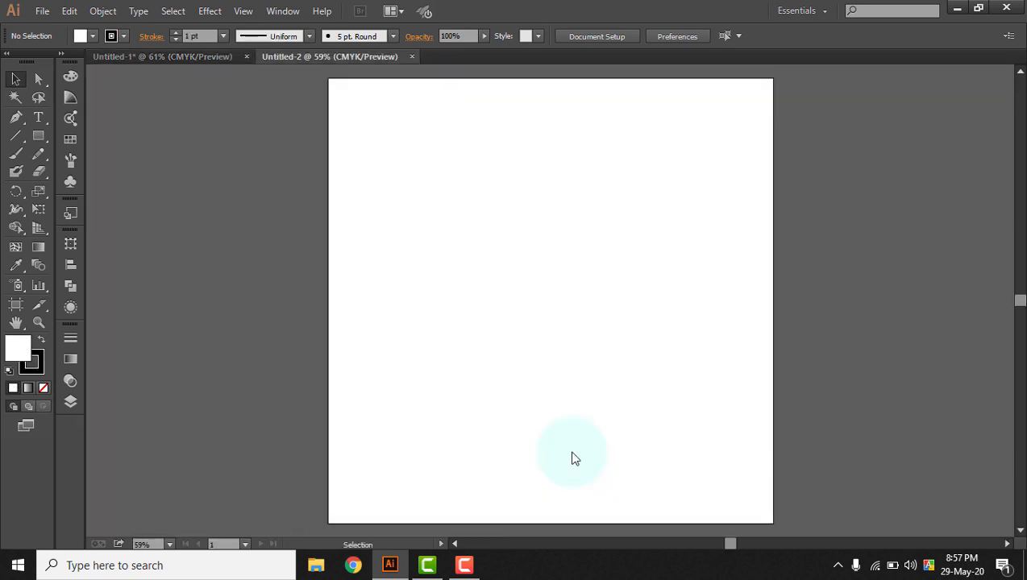
{"action": "mouse_move", "coordinate": [327, 278]}
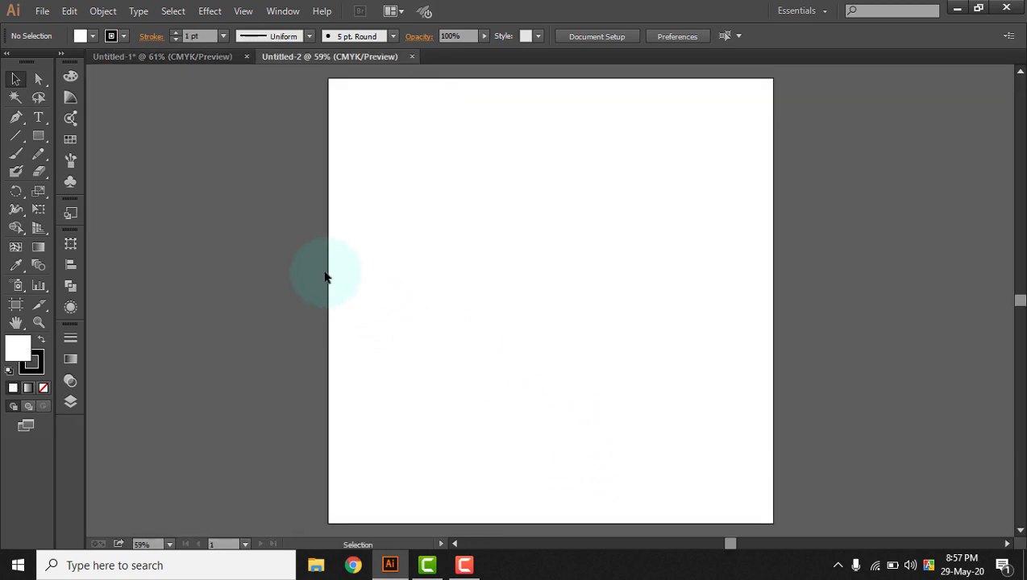
- Type 'Long Shadow' on two lines and align it horizontally and vertically centred
{"action": "left_click", "coordinate": [38, 119]}
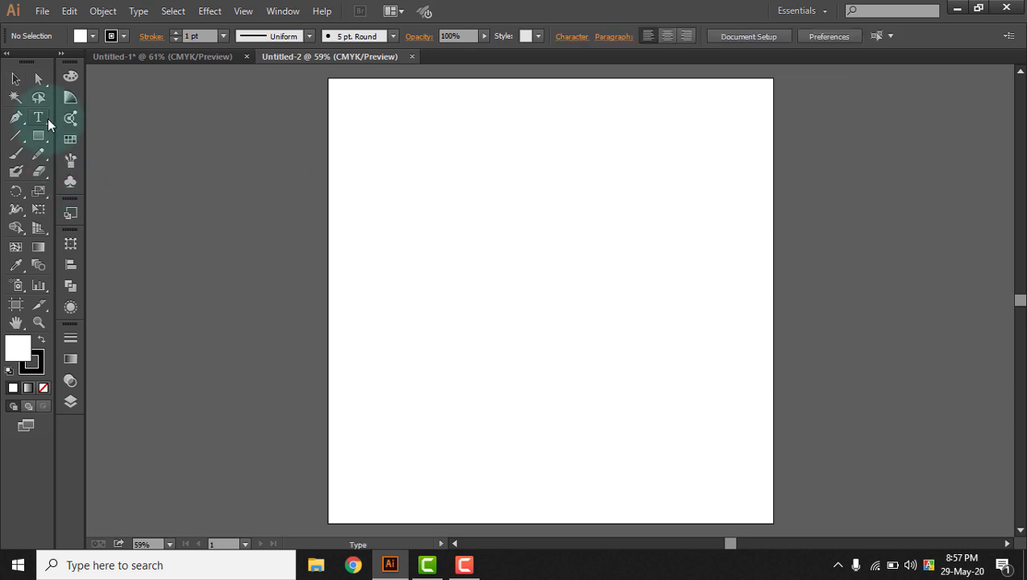
{"action": "left_click", "coordinate": [38, 117]}
{"action": "type", "text": "Long Shadow"}
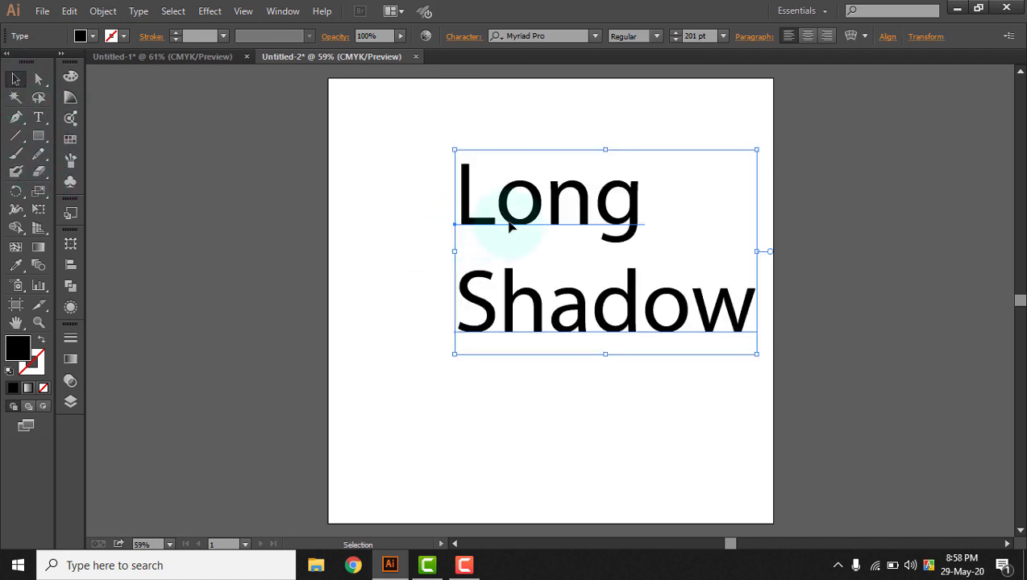
{"action": "mouse_move", "coordinate": [180, 226]}
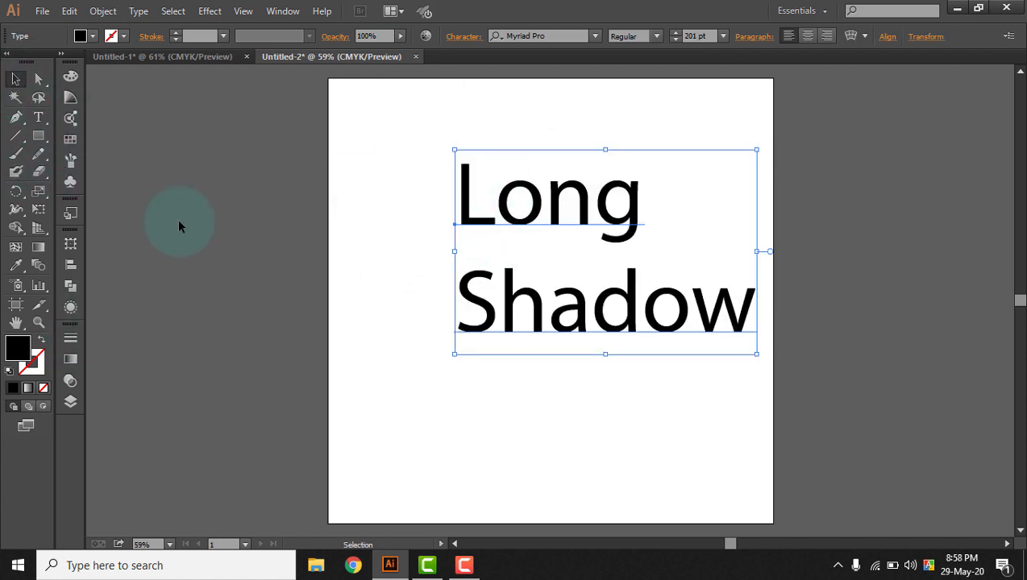
{"action": "mouse_move", "coordinate": [71, 403]}
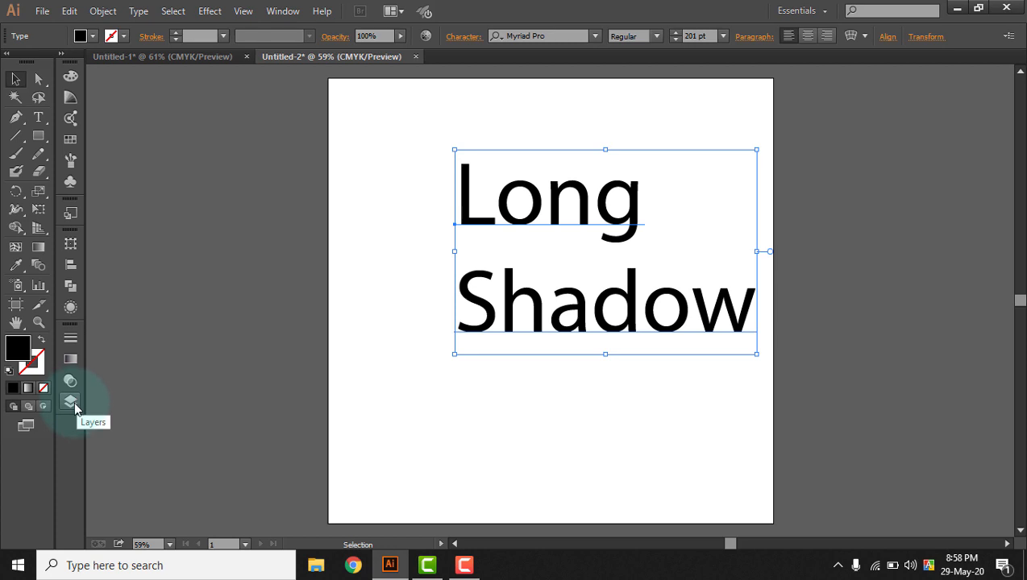
{"action": "mouse_move", "coordinate": [72, 290]}
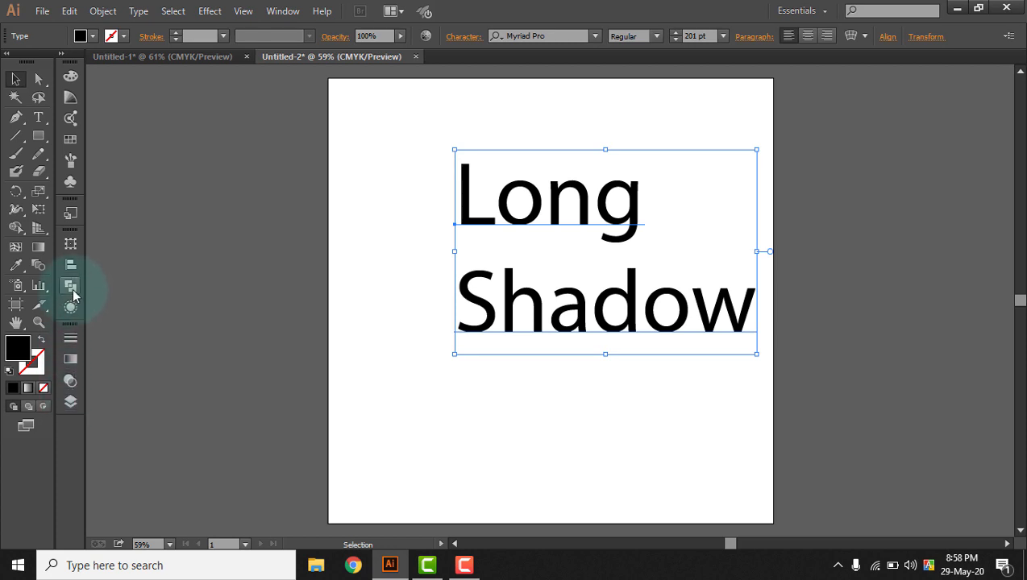
{"action": "mouse_move", "coordinate": [70, 286]}
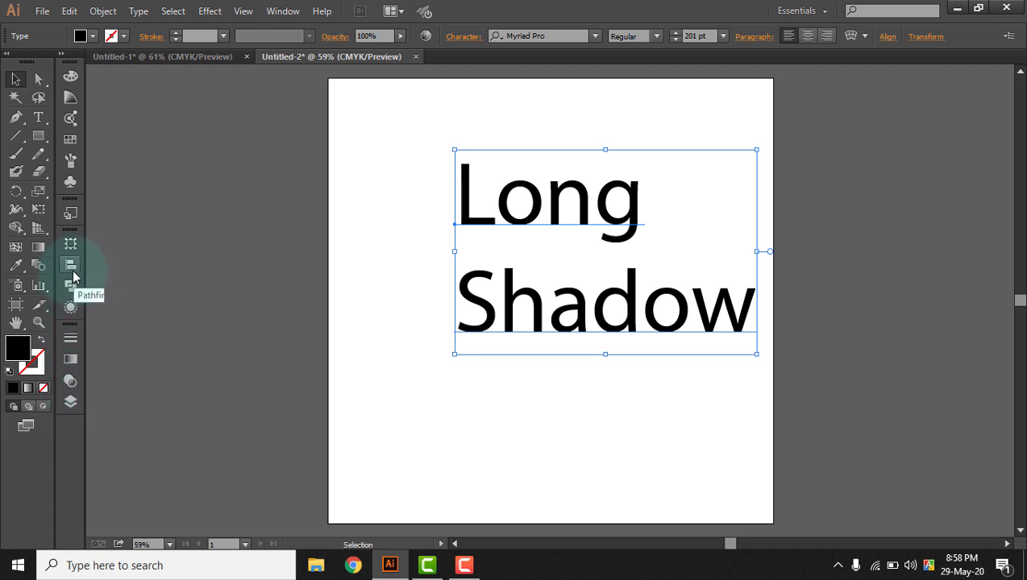
{"action": "left_click", "coordinate": [70, 266]}
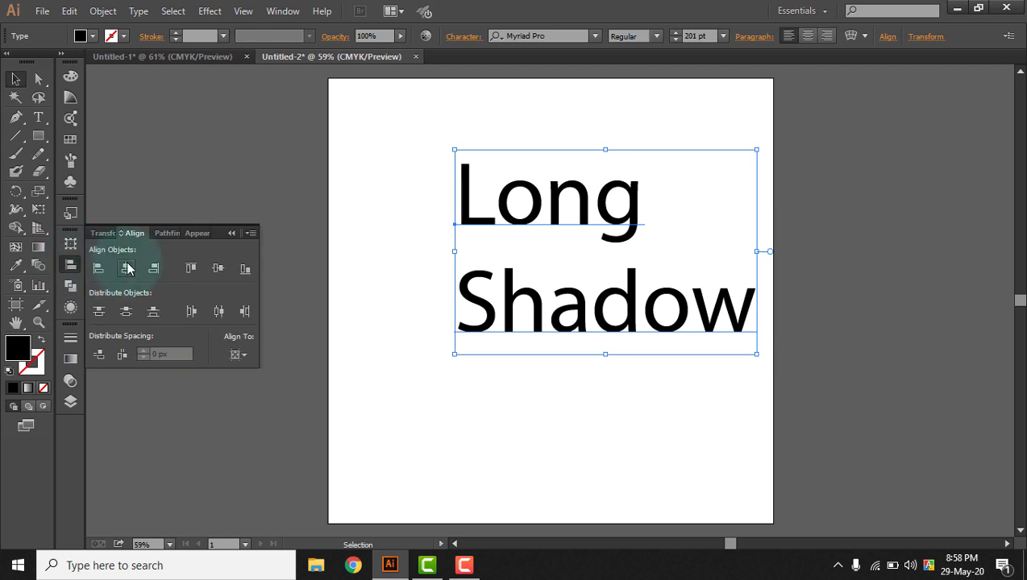
{"action": "left_click", "coordinate": [217, 268]}
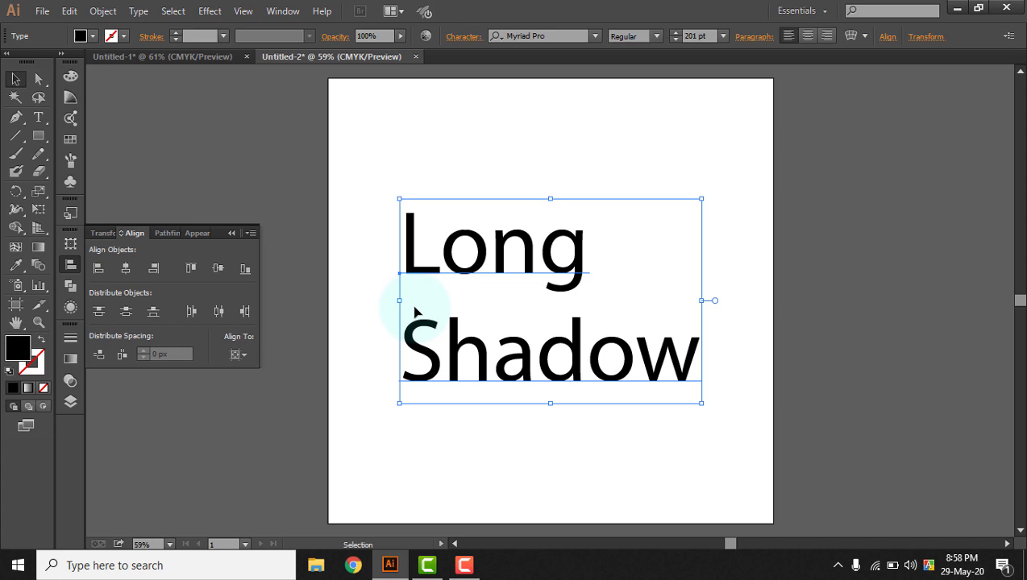
{"action": "left_click", "coordinate": [233, 233]}
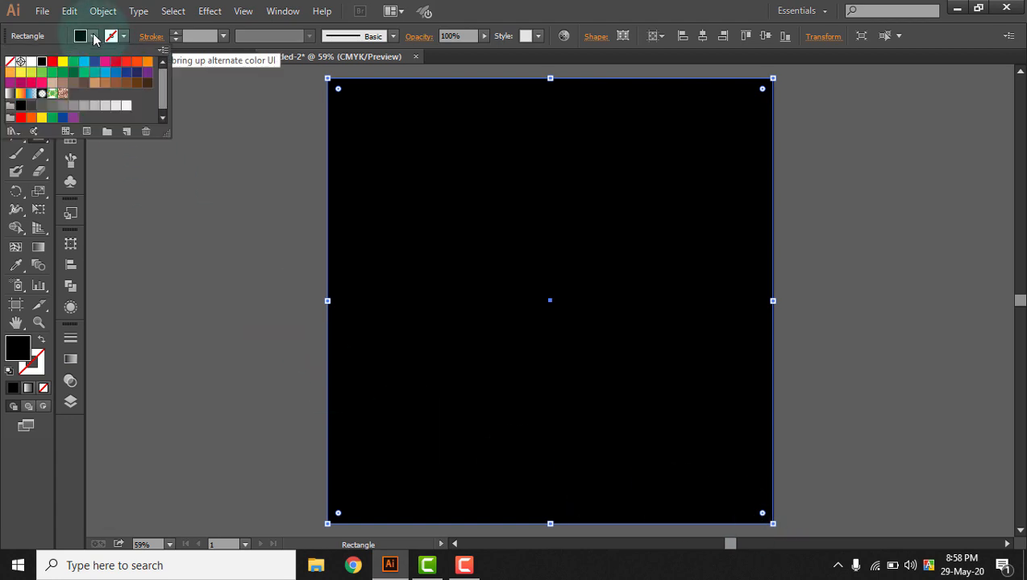
- Fill the artboard-sized rectangle with blue and send it to the back
{"action": "left_click", "coordinate": [105, 72]}
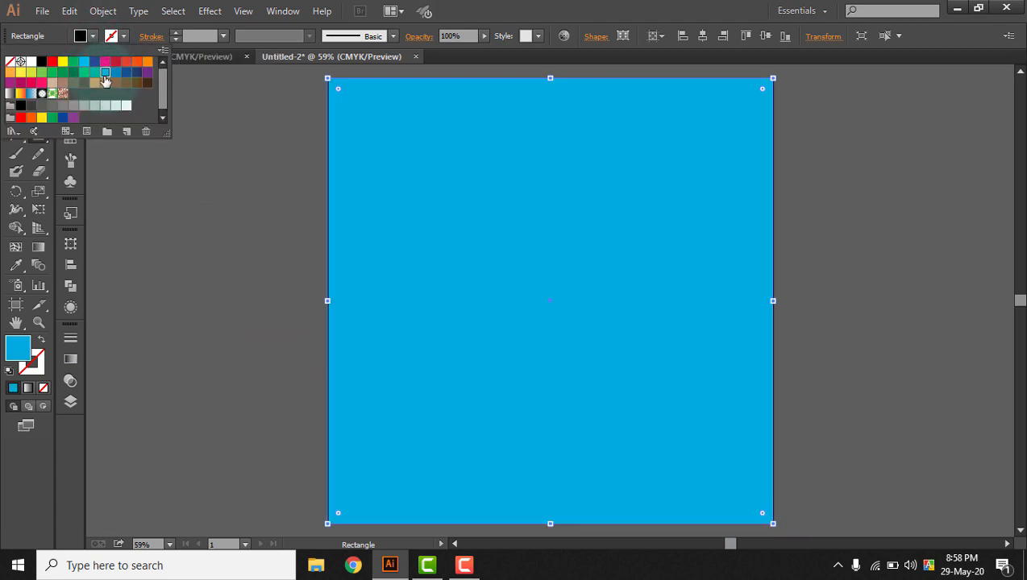
{"action": "left_click", "coordinate": [105, 72]}
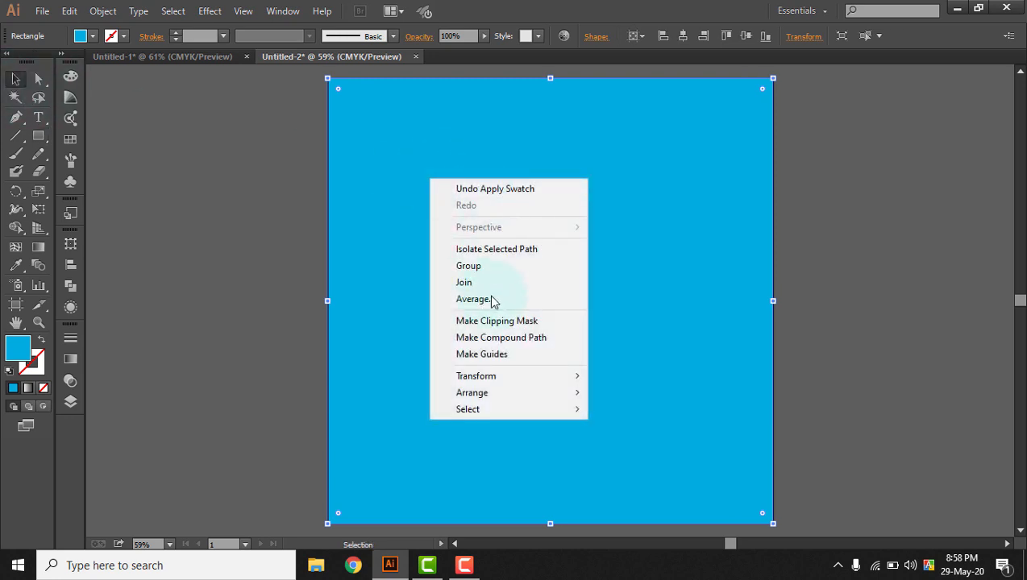
{"action": "mouse_move", "coordinate": [472, 392]}
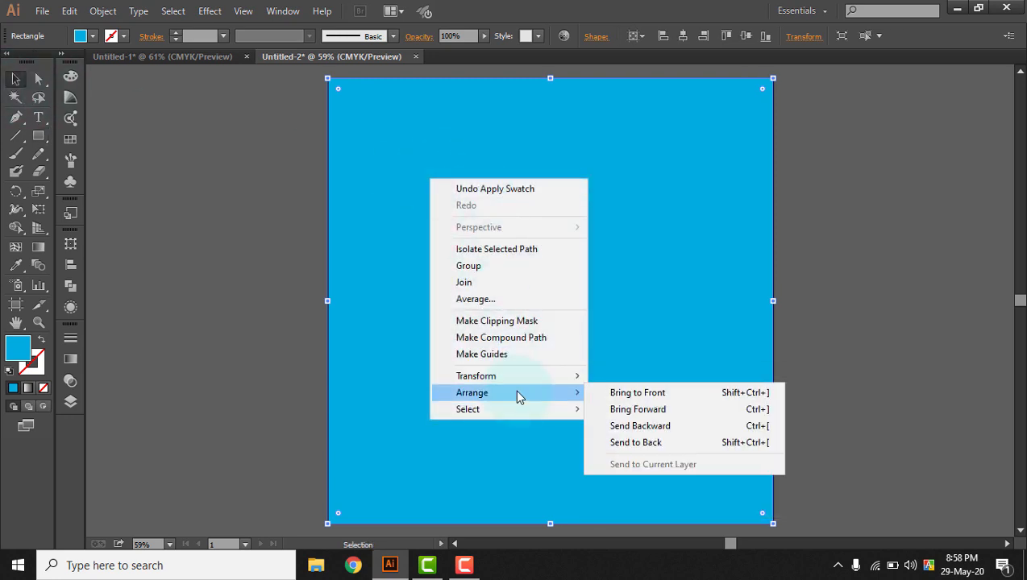
{"action": "left_click", "coordinate": [636, 442]}
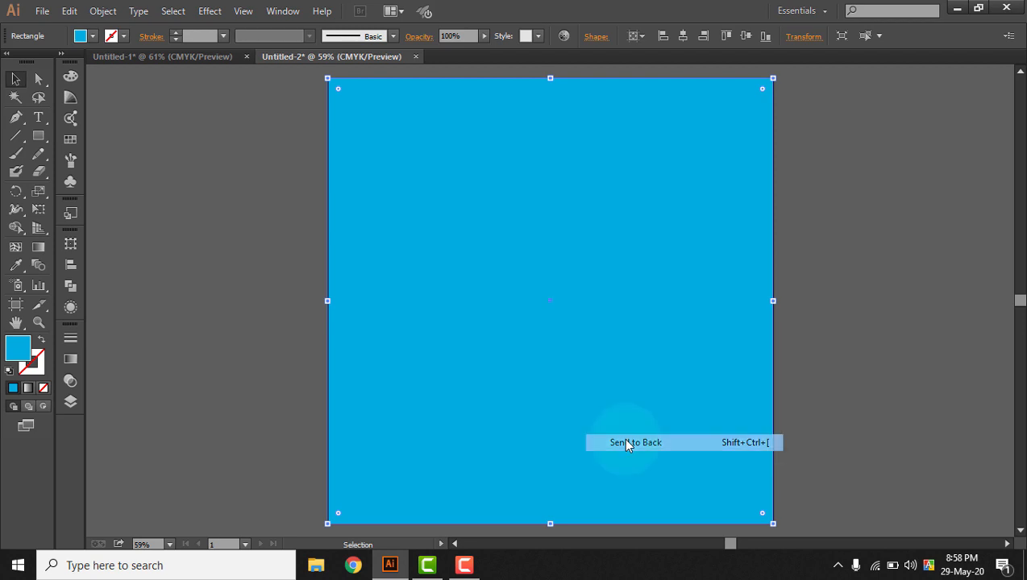
{"action": "left_click", "coordinate": [635, 443]}
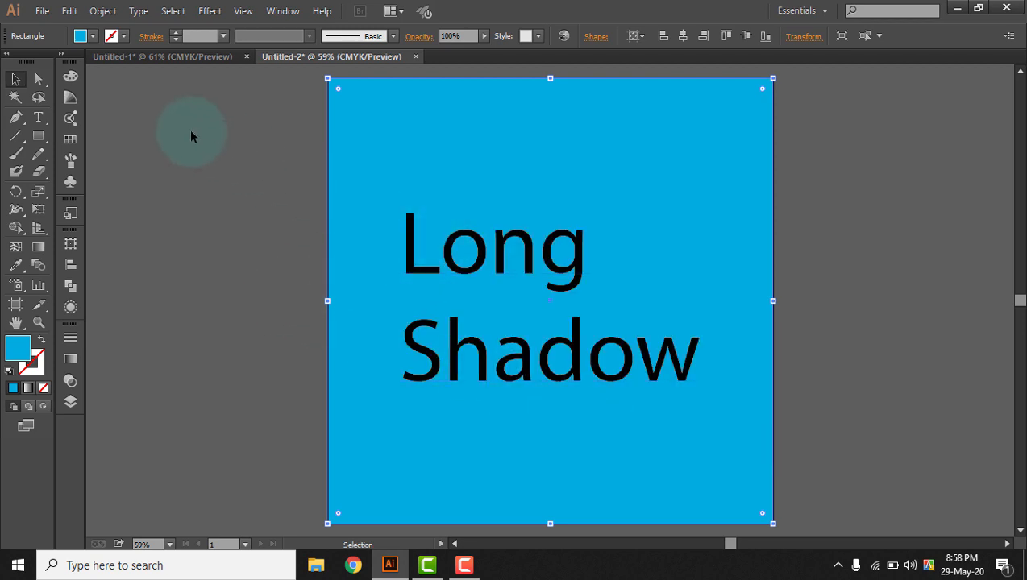
{"action": "mouse_move", "coordinate": [463, 308]}
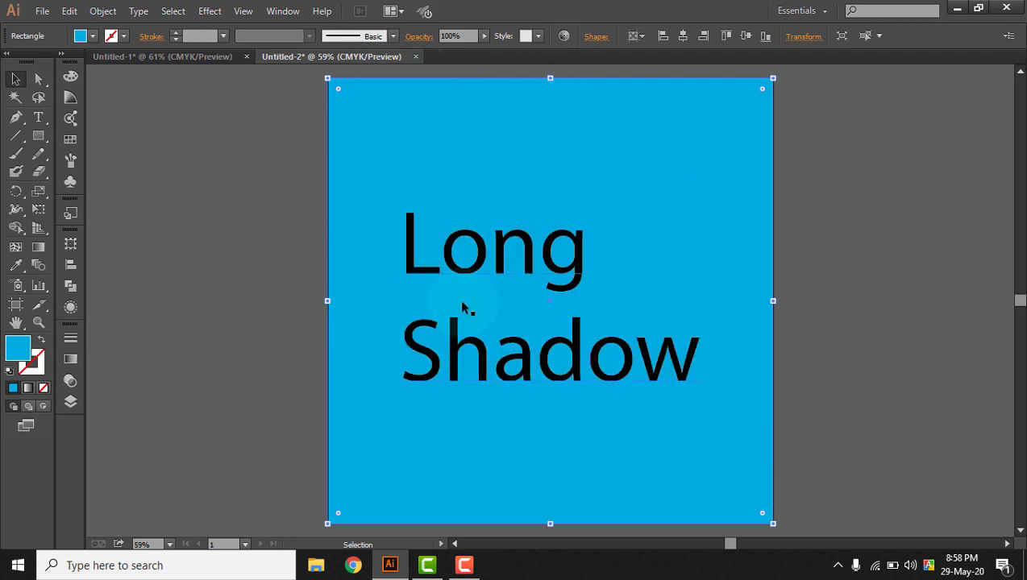
{"action": "mouse_move", "coordinate": [506, 92]}
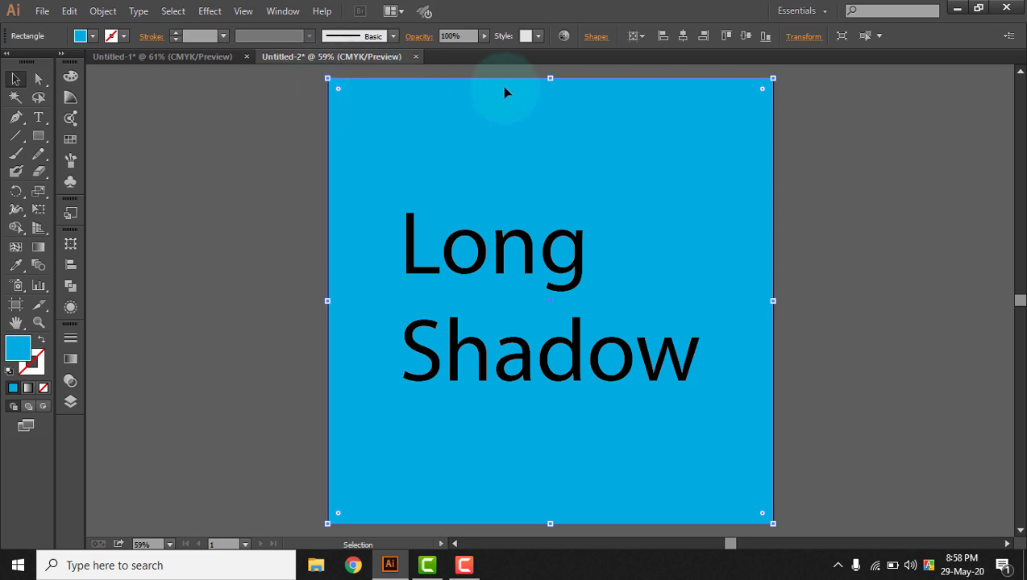
{"action": "mouse_move", "coordinate": [396, 136]}
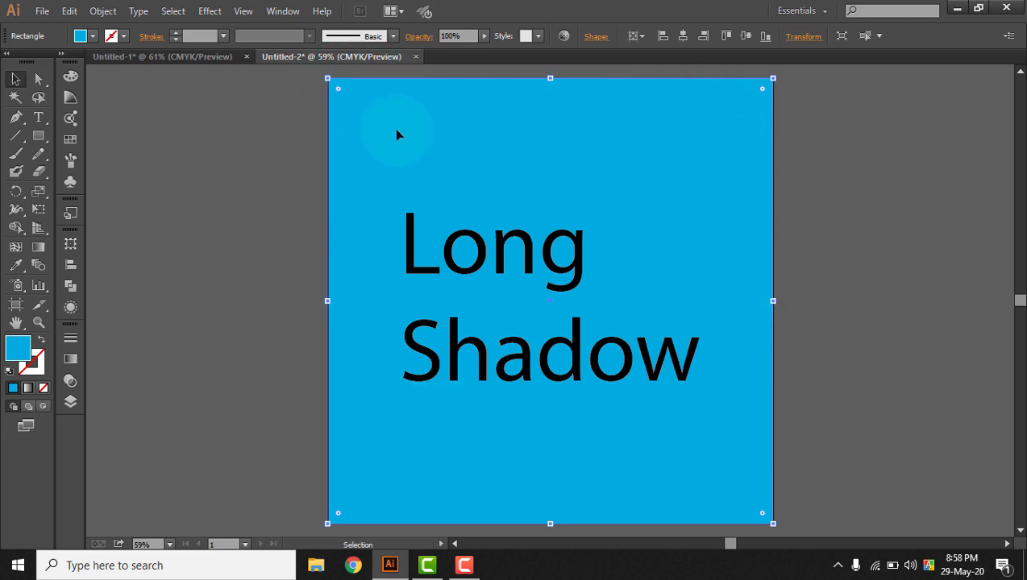
{"action": "mouse_move", "coordinate": [685, 113]}
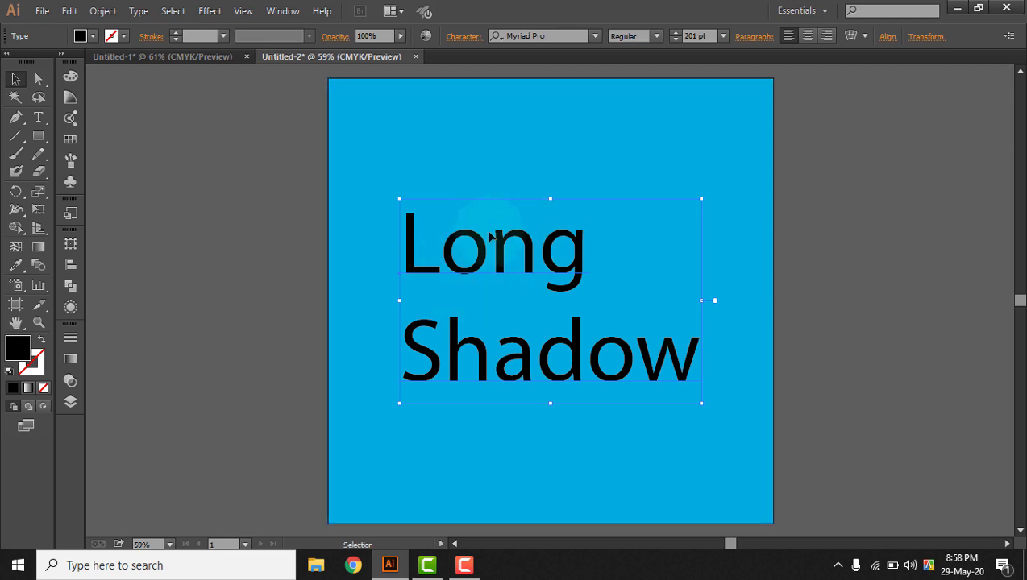
{"action": "mouse_move", "coordinate": [516, 256]}
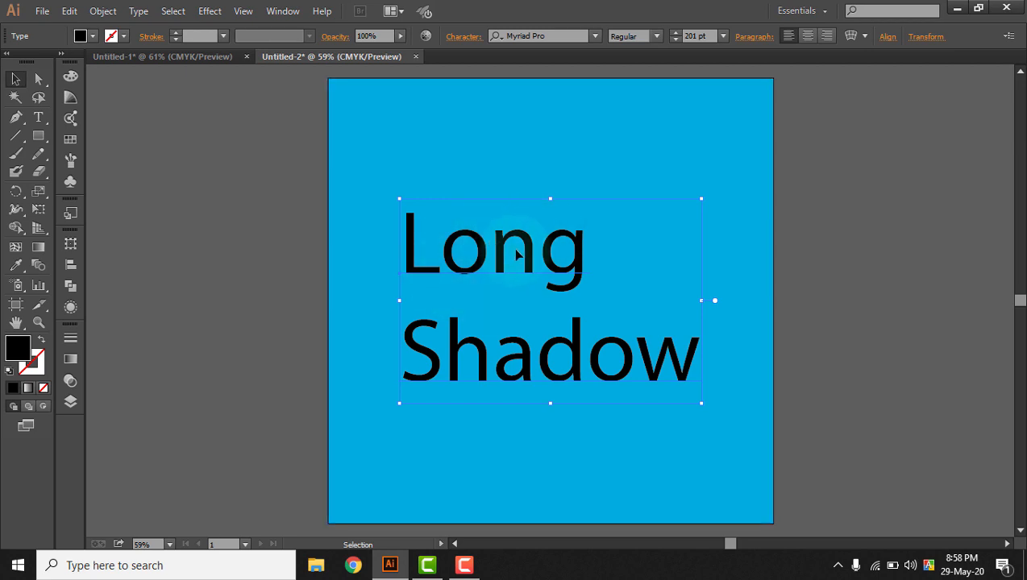
{"action": "mouse_move", "coordinate": [489, 338]}
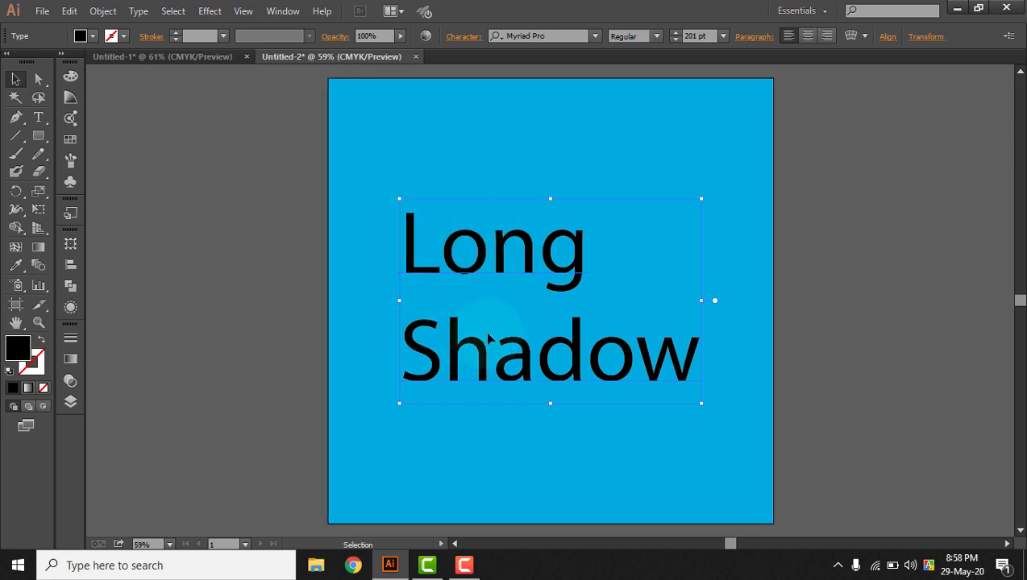
{"action": "mouse_move", "coordinate": [564, 260]}
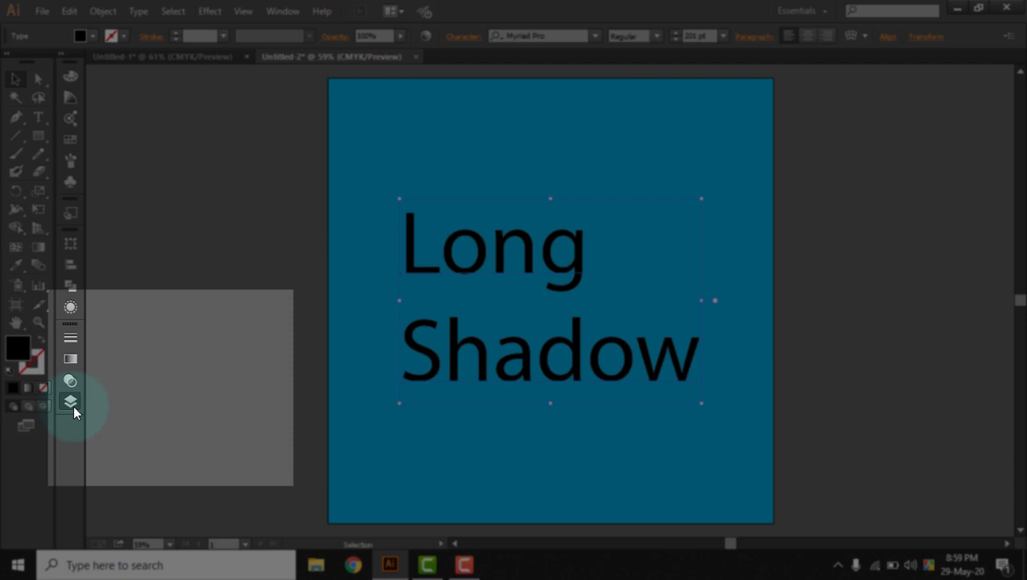
- Lock the Rectangle sublayer in the Layers panel and collapse the panel
{"action": "left_click", "coordinate": [70, 401]}
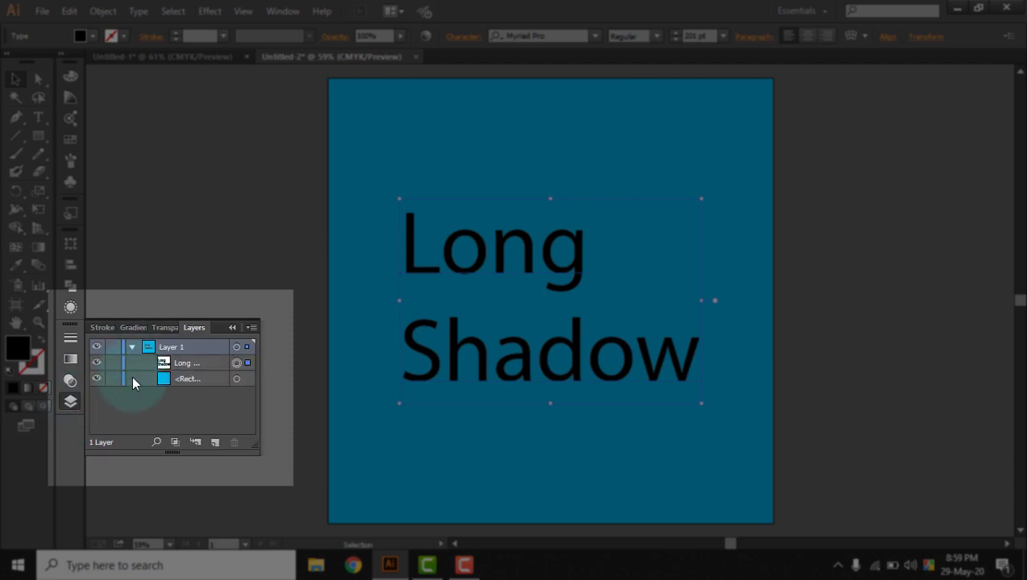
{"action": "left_click", "coordinate": [113, 379]}
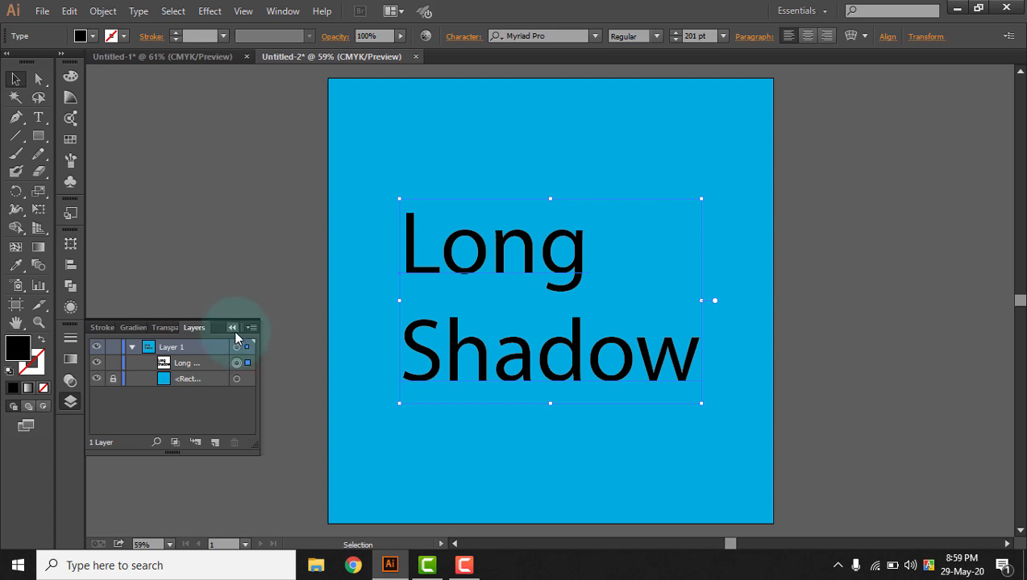
{"action": "left_click", "coordinate": [373, 293]}
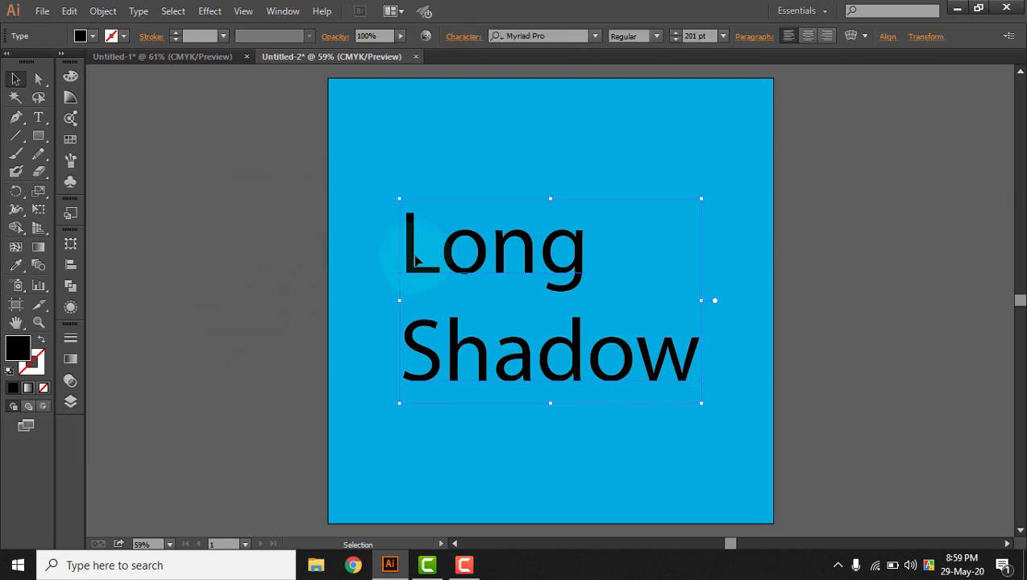
{"action": "mouse_move", "coordinate": [209, 10]}
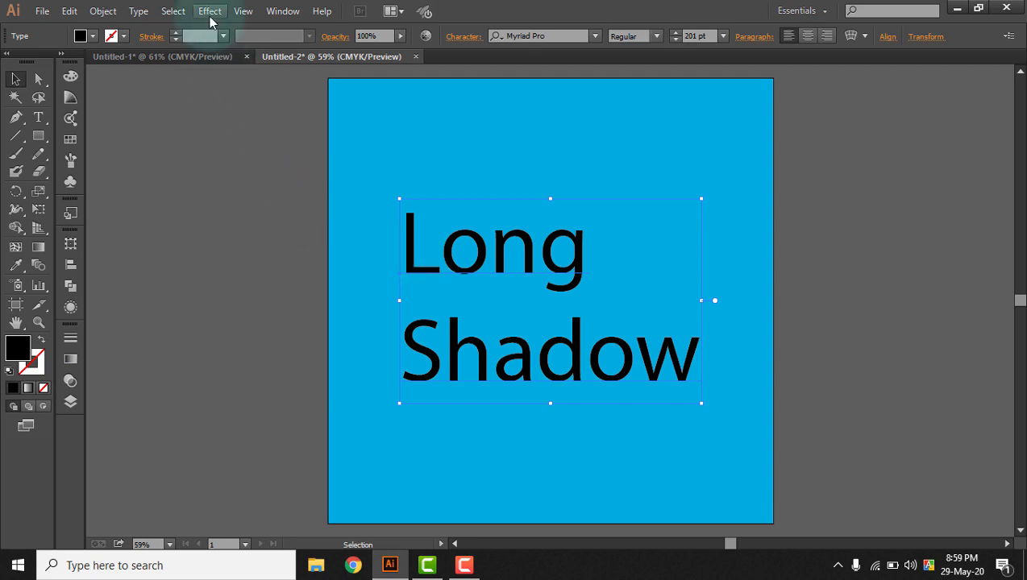
- Open Effect > Distort & Transform > Transform for the selected text
{"action": "left_click", "coordinate": [210, 11]}
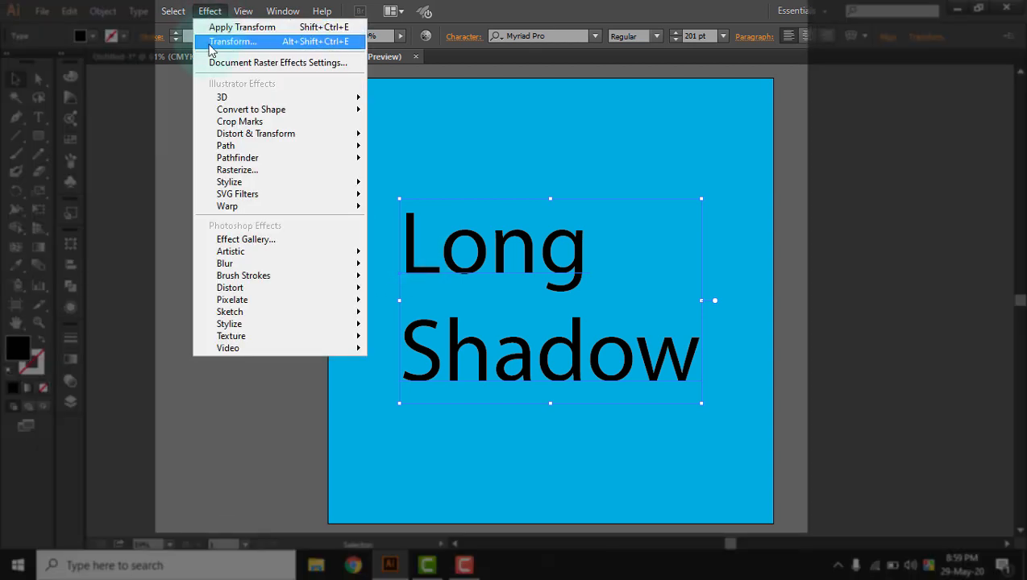
{"action": "mouse_move", "coordinate": [256, 133]}
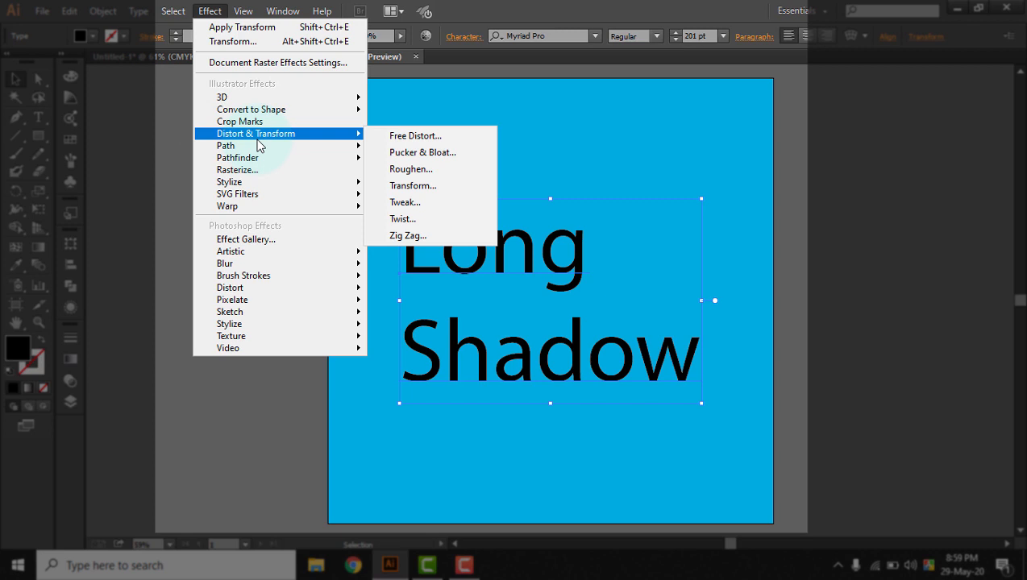
{"action": "mouse_move", "coordinate": [415, 135]}
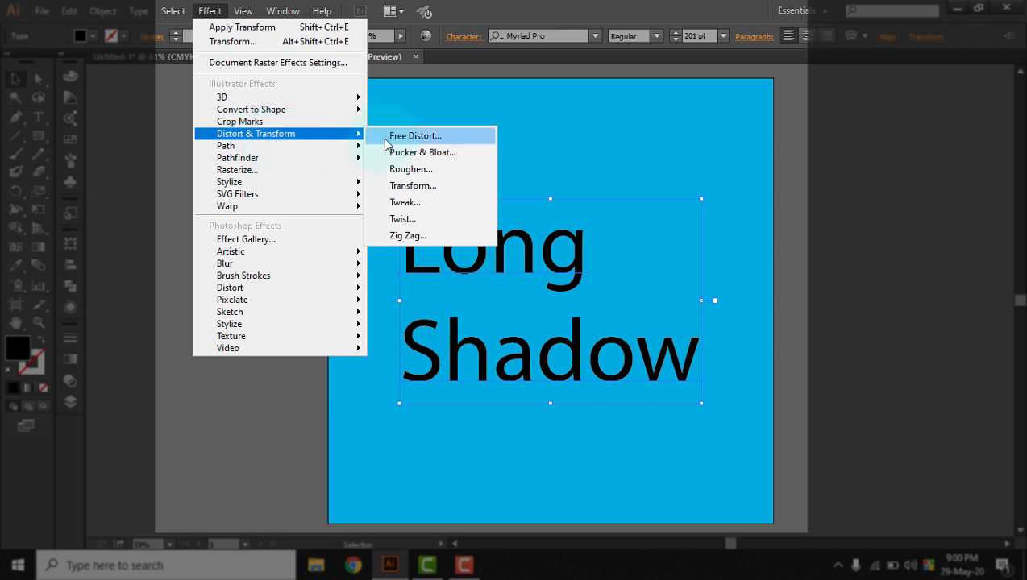
{"action": "mouse_move", "coordinate": [412, 185]}
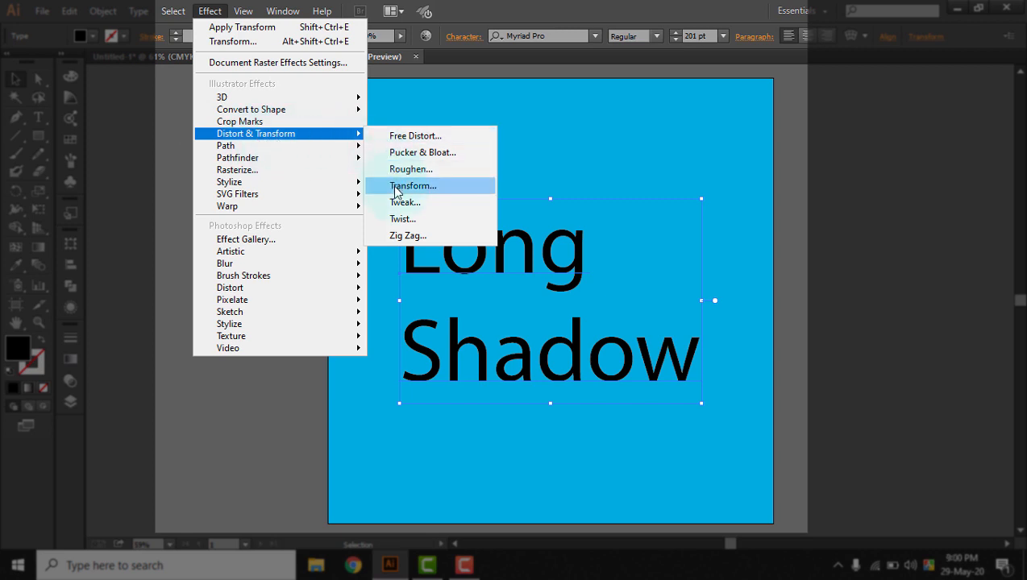
{"action": "left_click", "coordinate": [413, 186]}
{"action": "type", "text": "1"}
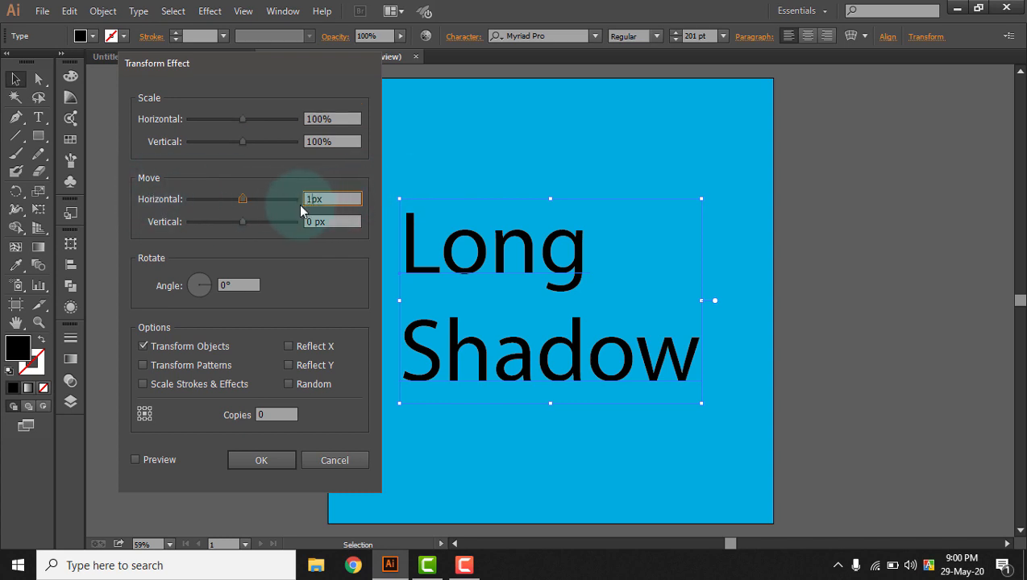
- Set Transform moves to 1 px and copies to 400, previewing at 200 first
{"action": "left_click", "coordinate": [332, 222]}
{"action": "type", "text": "1"}
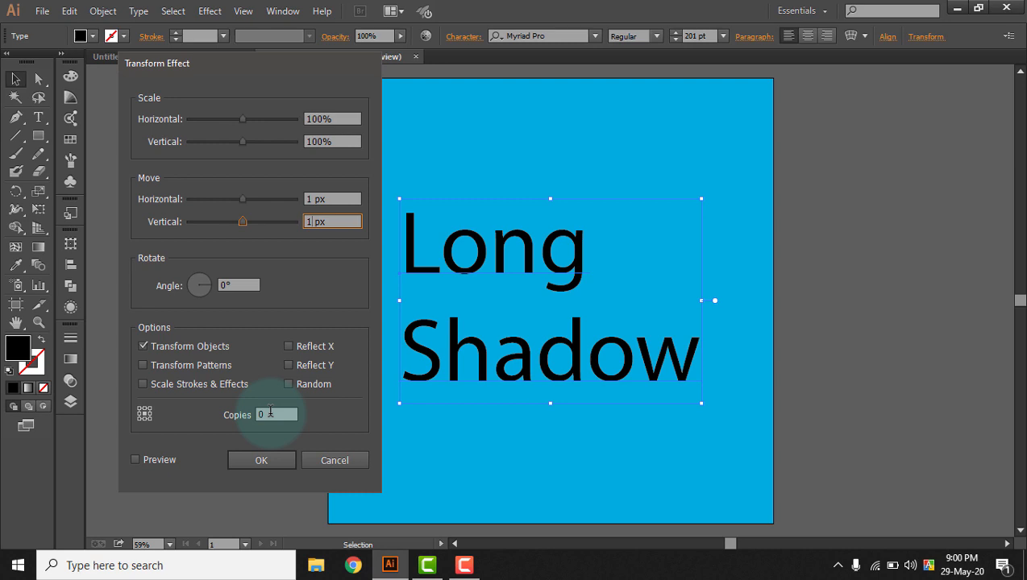
{"action": "triple_click", "coordinate": [277, 414]}
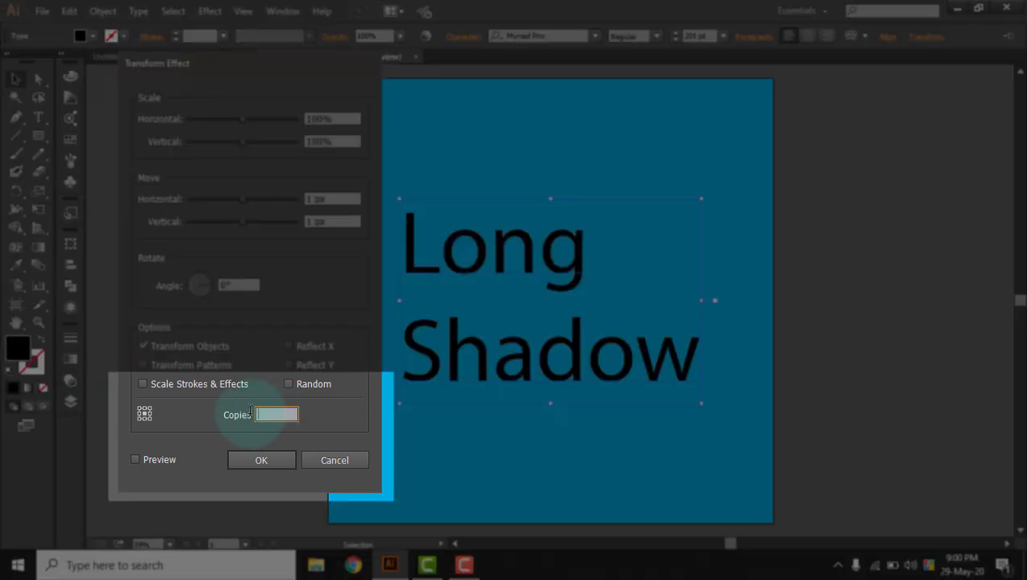
{"action": "type", "text": "200"}
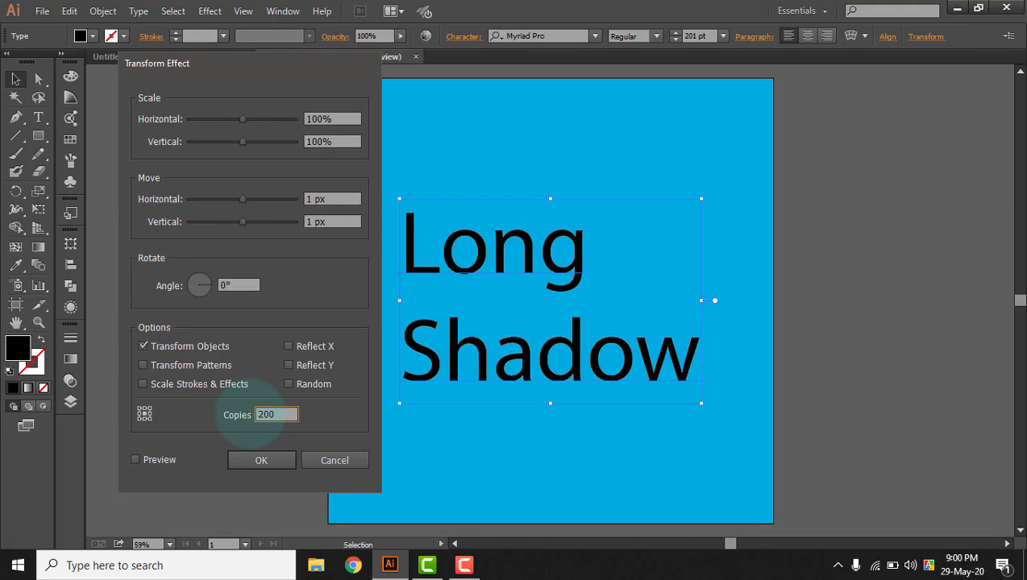
{"action": "left_click", "coordinate": [136, 460]}
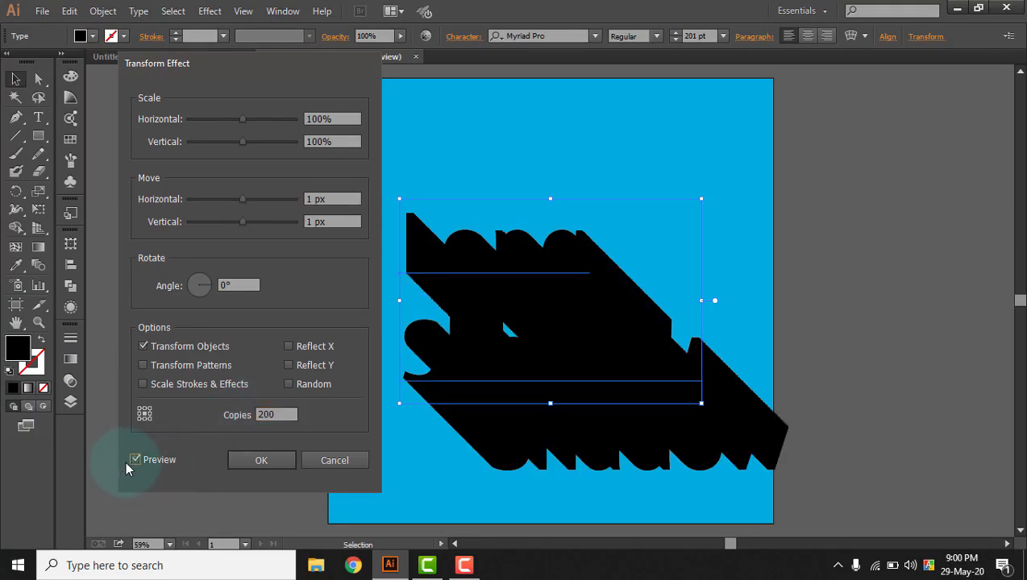
{"action": "mouse_move", "coordinate": [750, 234]}
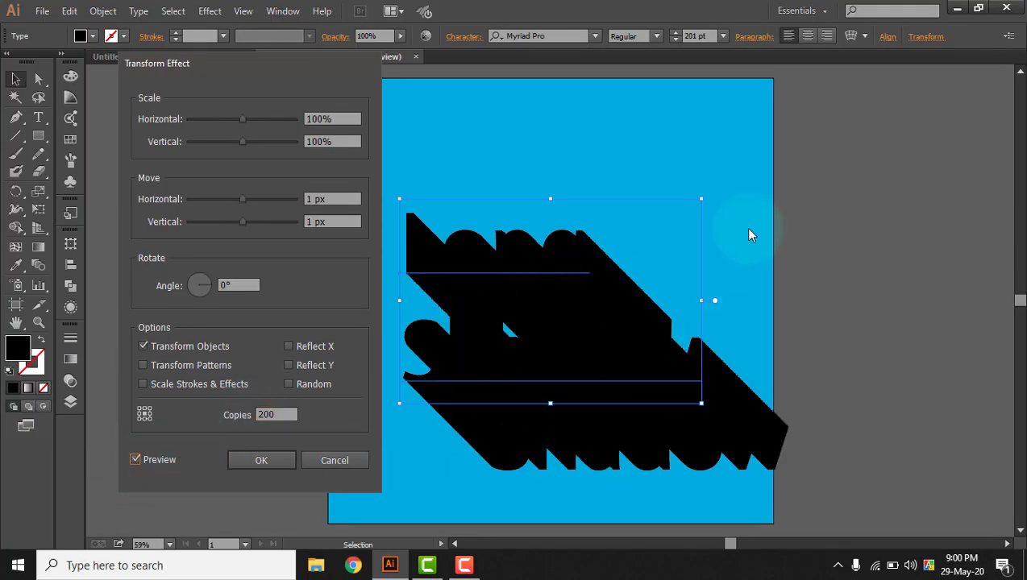
{"action": "mouse_move", "coordinate": [633, 110]}
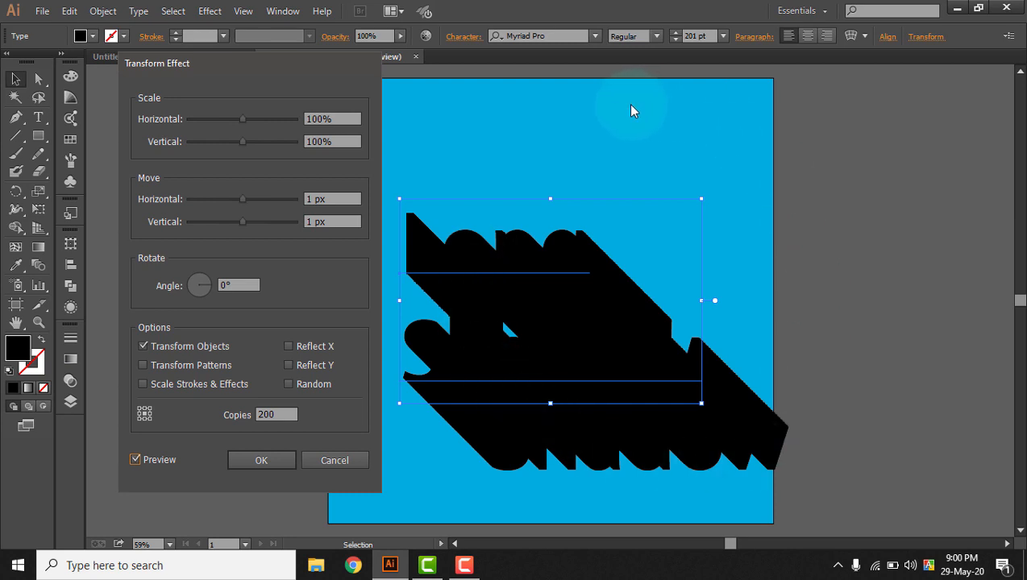
{"action": "mouse_move", "coordinate": [516, 477]}
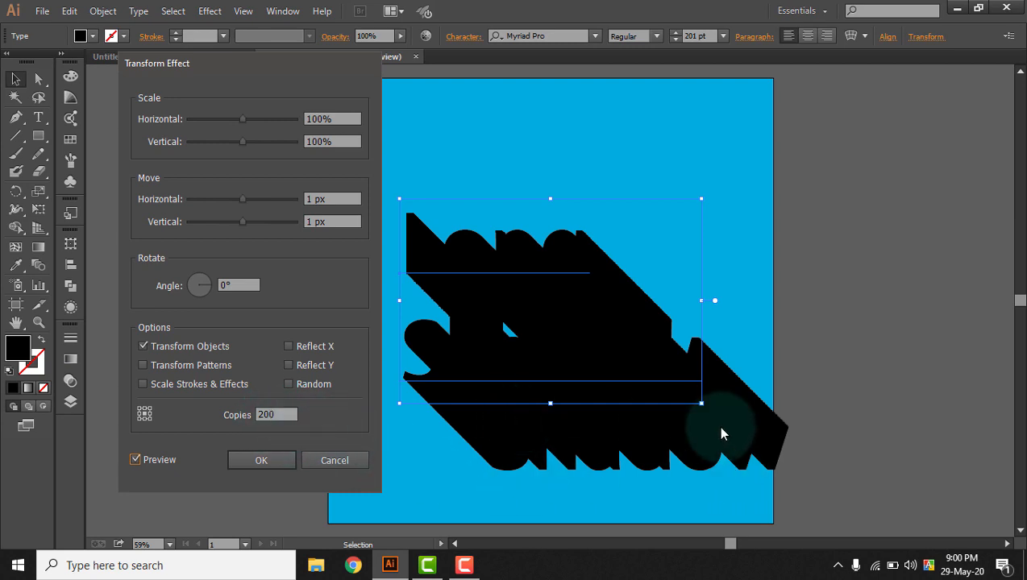
{"action": "triple_click", "coordinate": [276, 414]}
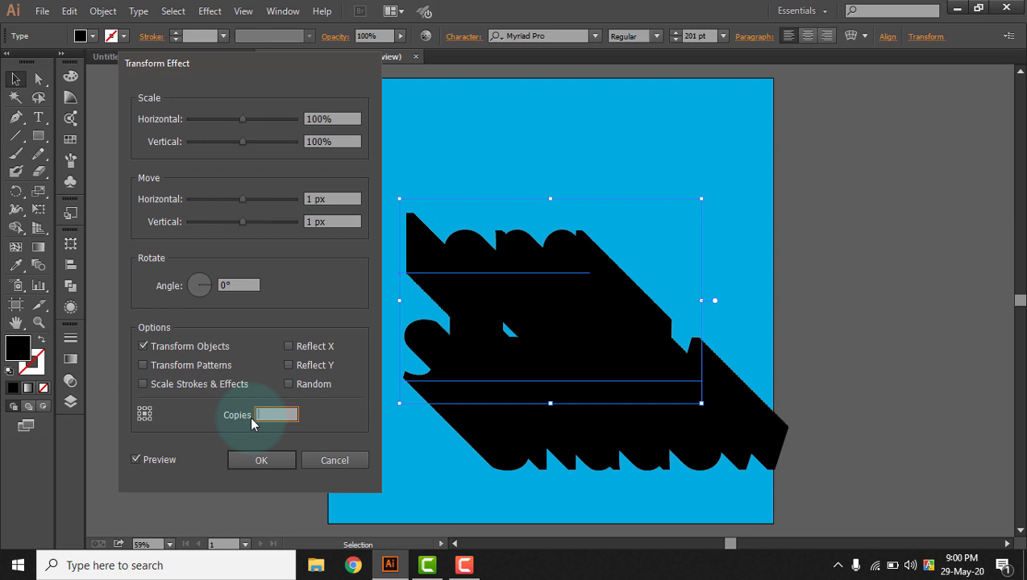
{"action": "type", "text": "400"}
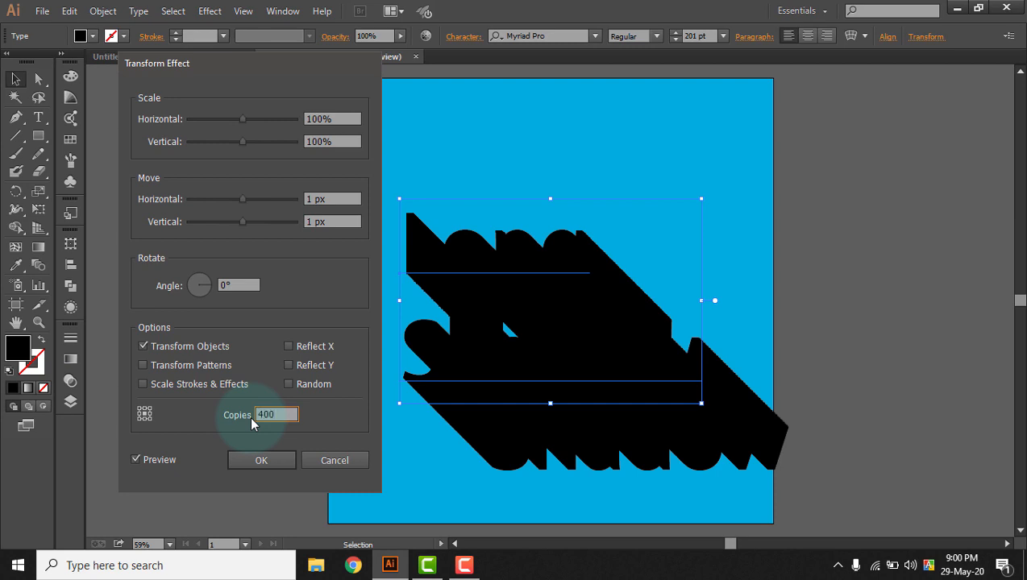
{"action": "left_click", "coordinate": [136, 459]}
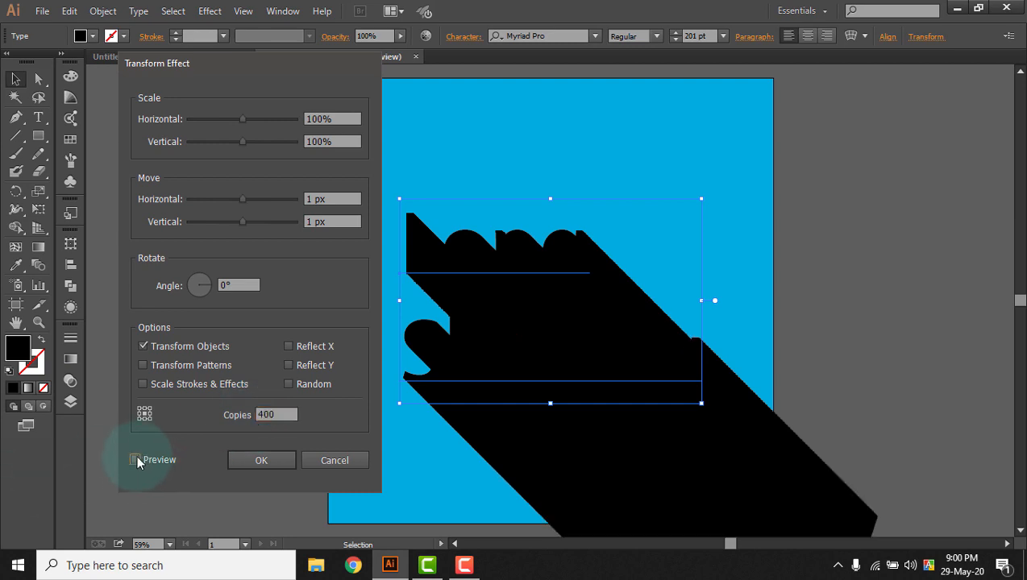
{"action": "left_click", "coordinate": [135, 460]}
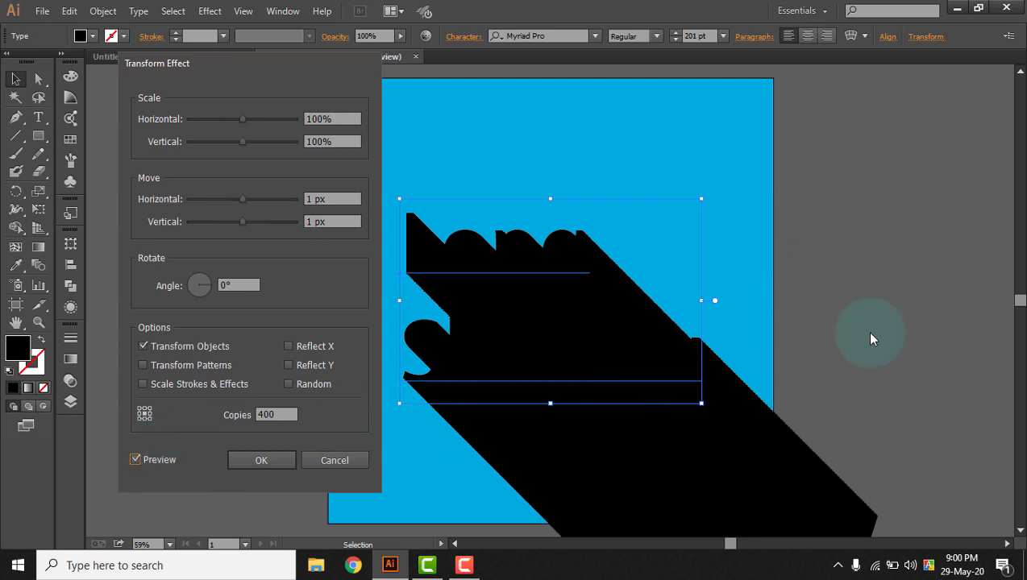
{"action": "mouse_move", "coordinate": [659, 442]}
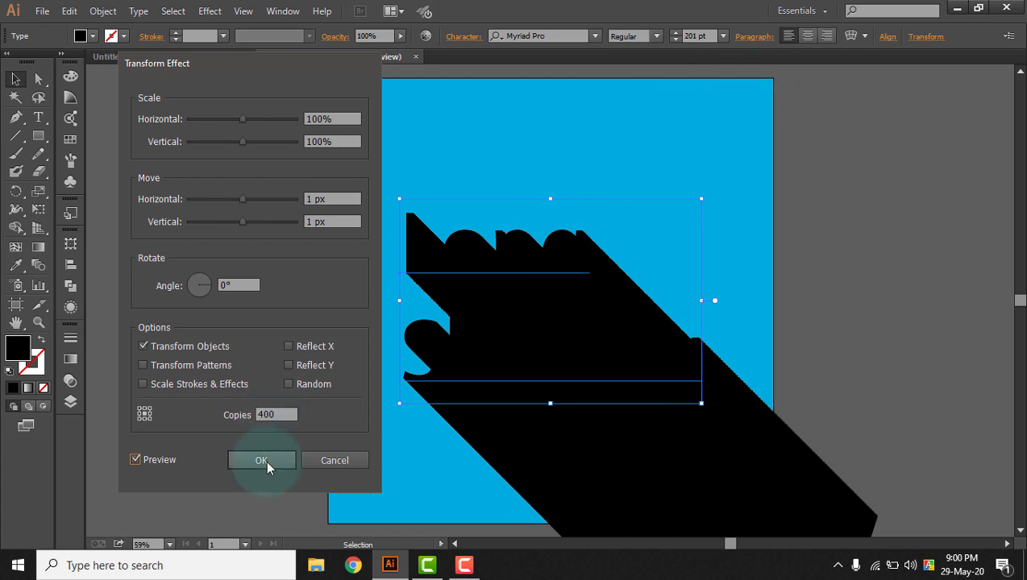
{"action": "triple_click", "coordinate": [277, 414]}
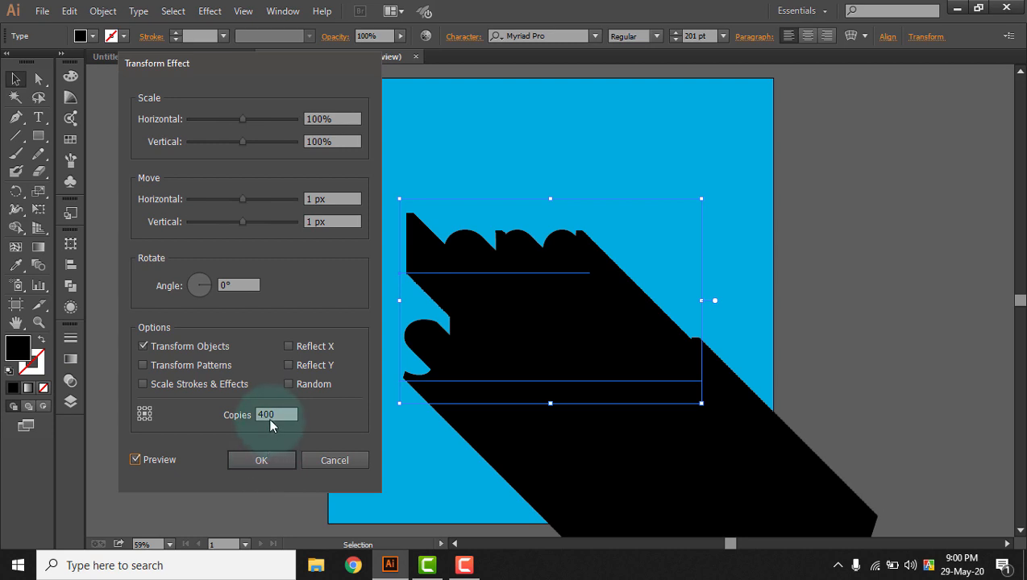
{"action": "triple_click", "coordinate": [277, 413]}
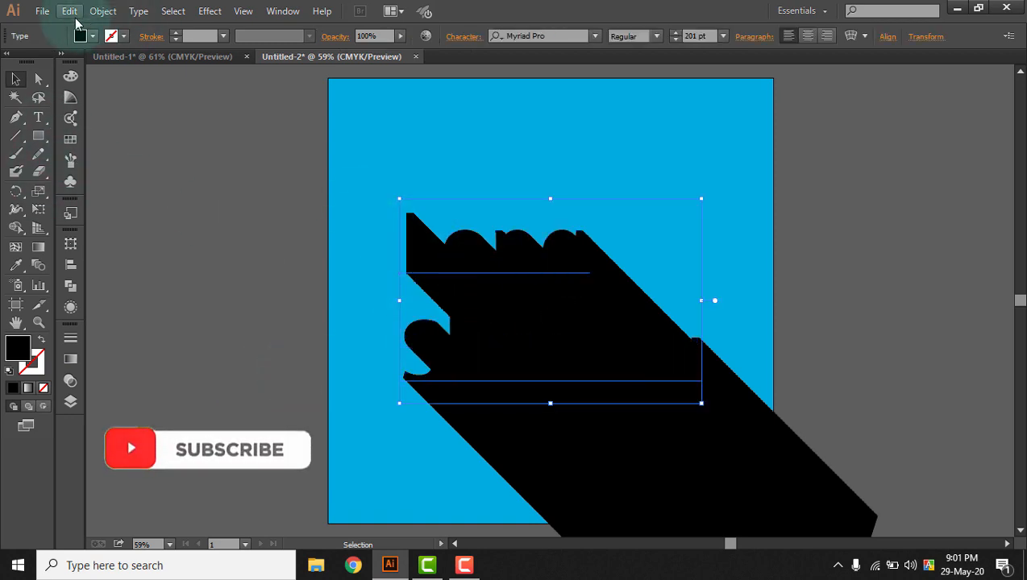
- Paste the copied text in front of the shadowed original with Edit > Paste in Front
{"action": "left_click", "coordinate": [70, 10]}
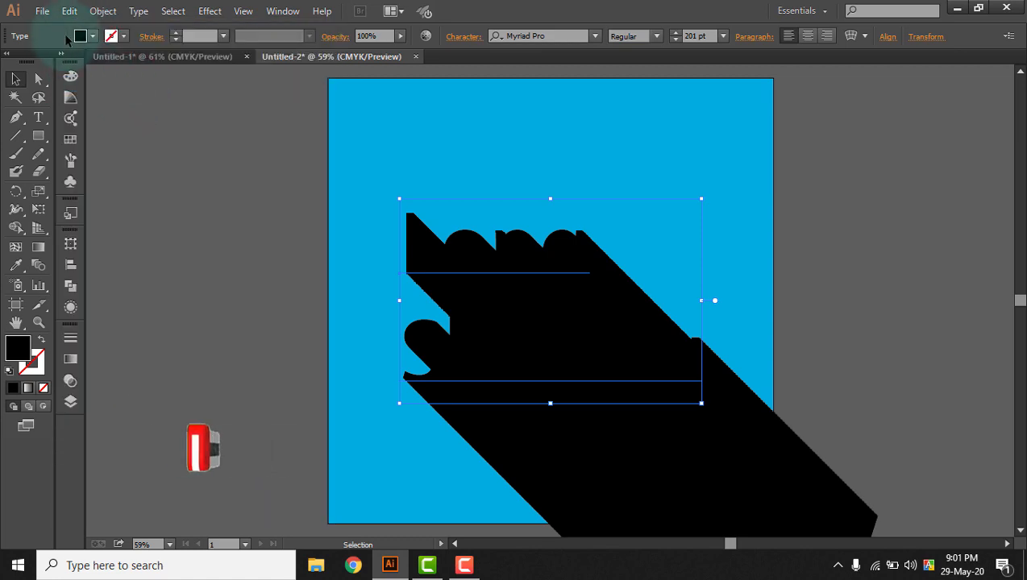
{"action": "left_click", "coordinate": [69, 10]}
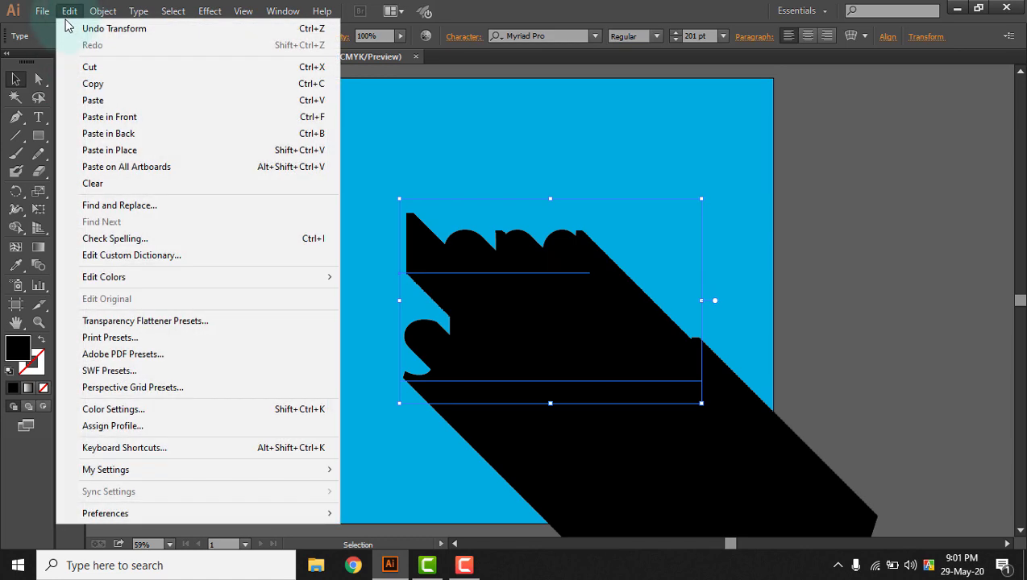
{"action": "mouse_move", "coordinate": [260, 123]}
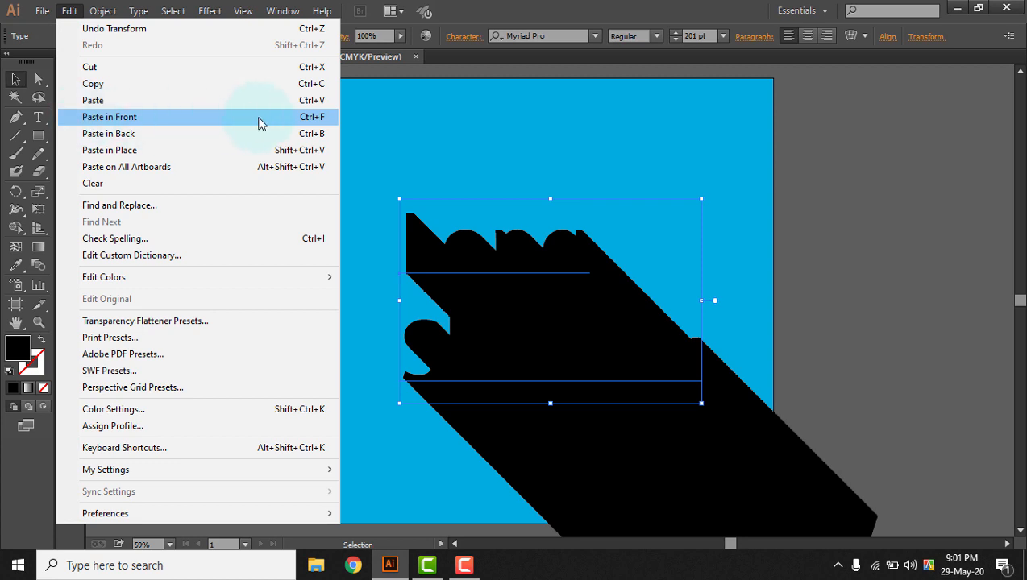
{"action": "left_click", "coordinate": [110, 117]}
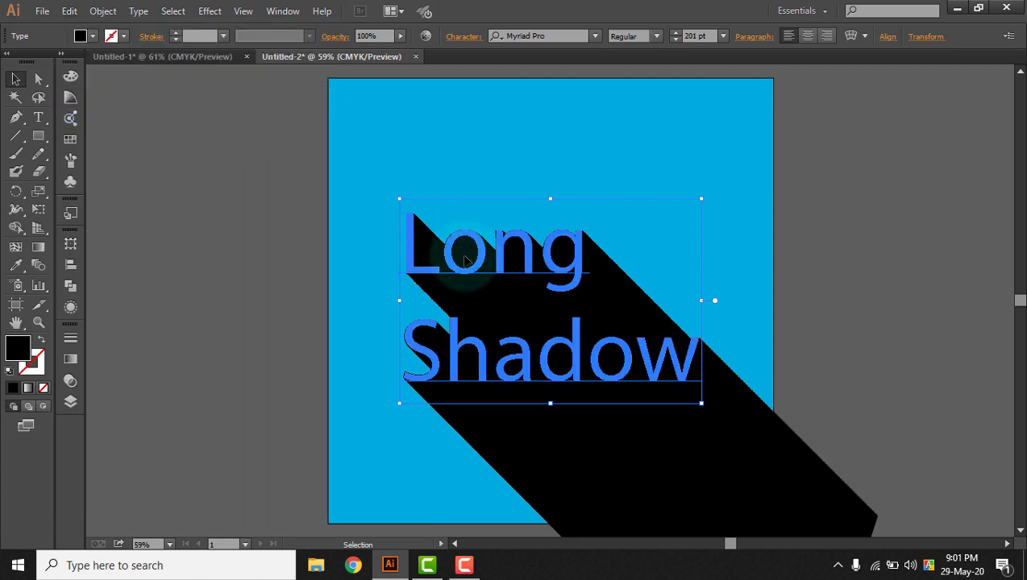
{"action": "left_click", "coordinate": [70, 402]}
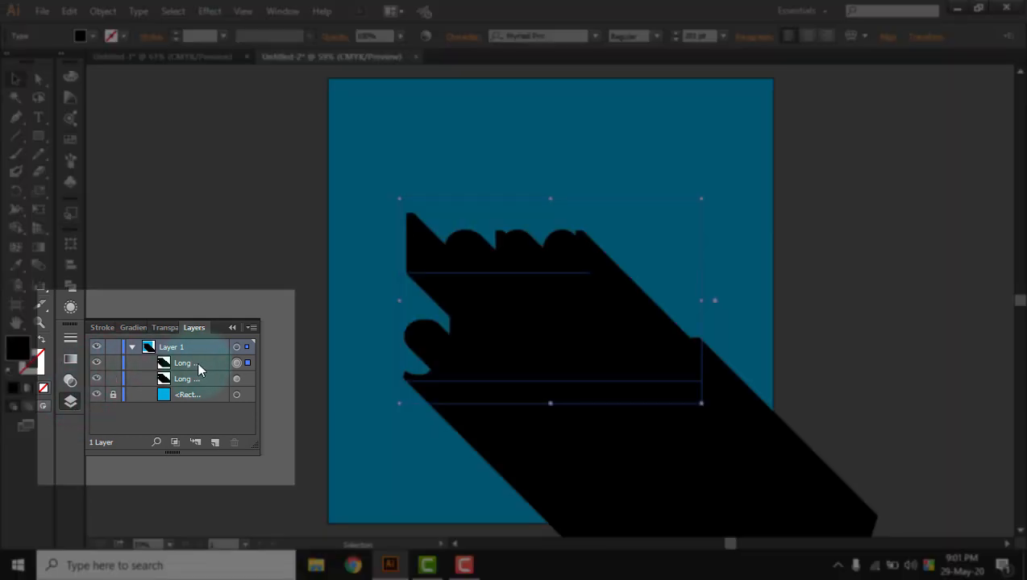
- Delete the Transform effect from the top text copy and fill it white
{"action": "left_click", "coordinate": [237, 363]}
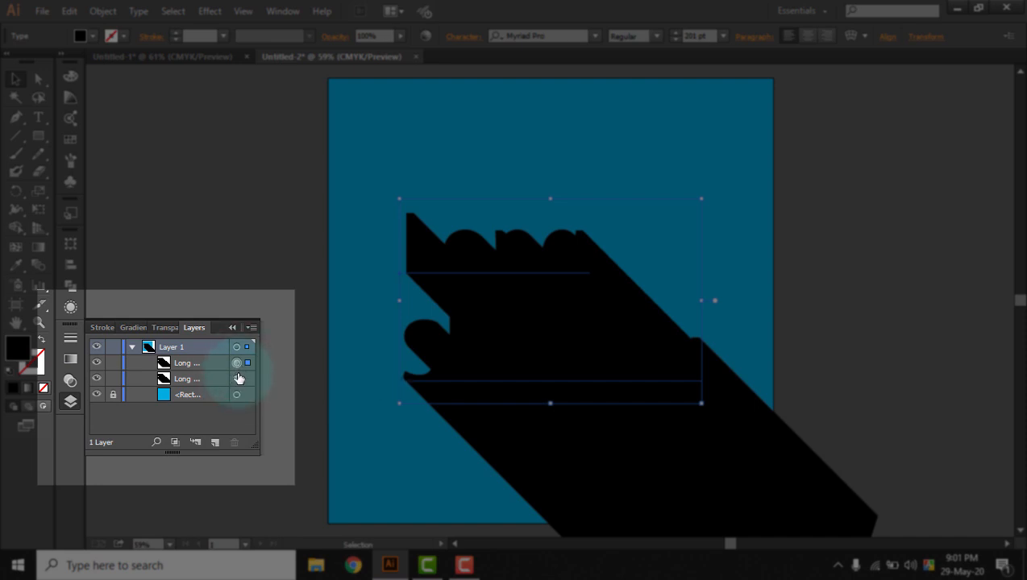
{"action": "mouse_move", "coordinate": [239, 379]}
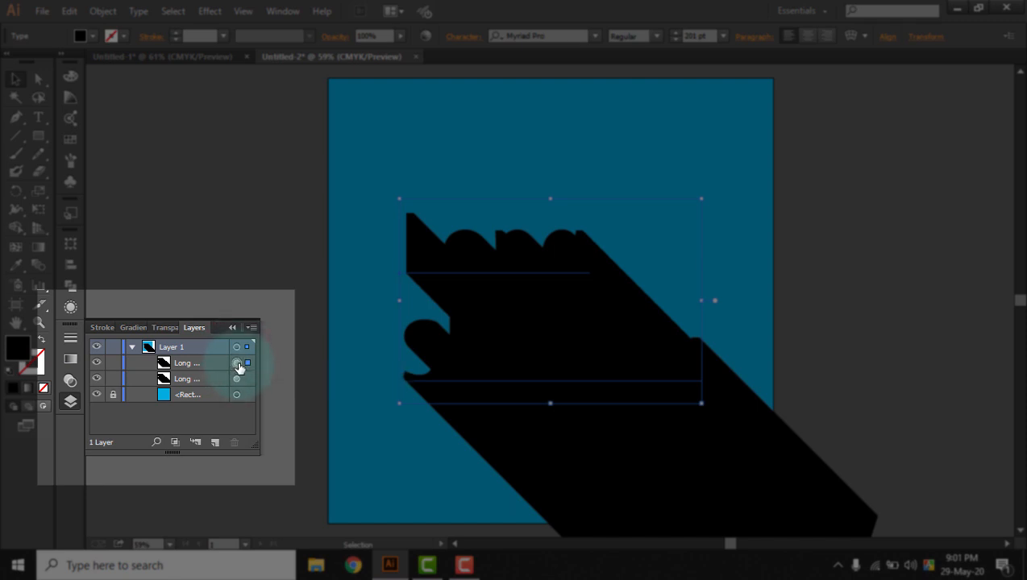
{"action": "mouse_move", "coordinate": [238, 366]}
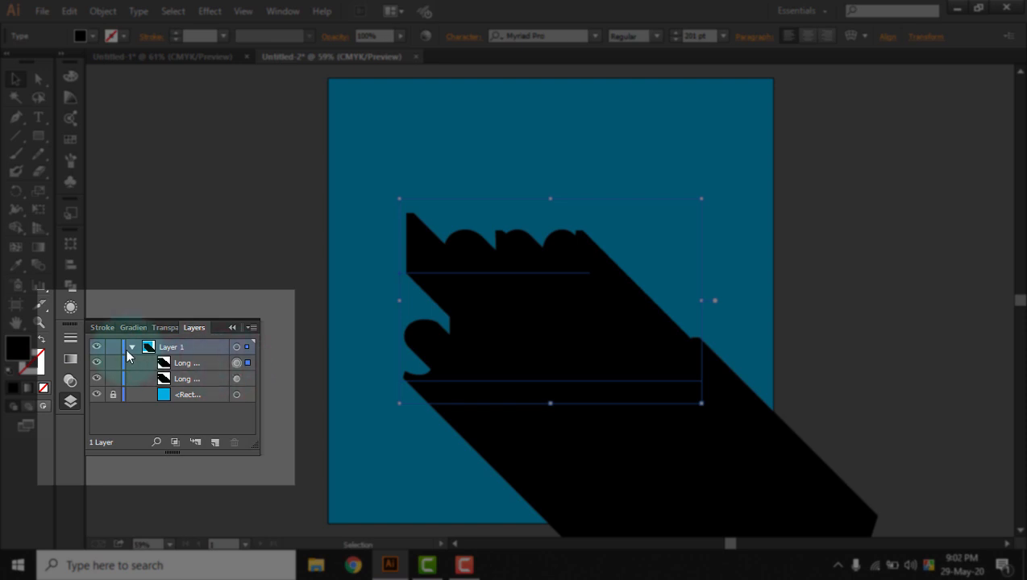
{"action": "left_click", "coordinate": [70, 307]}
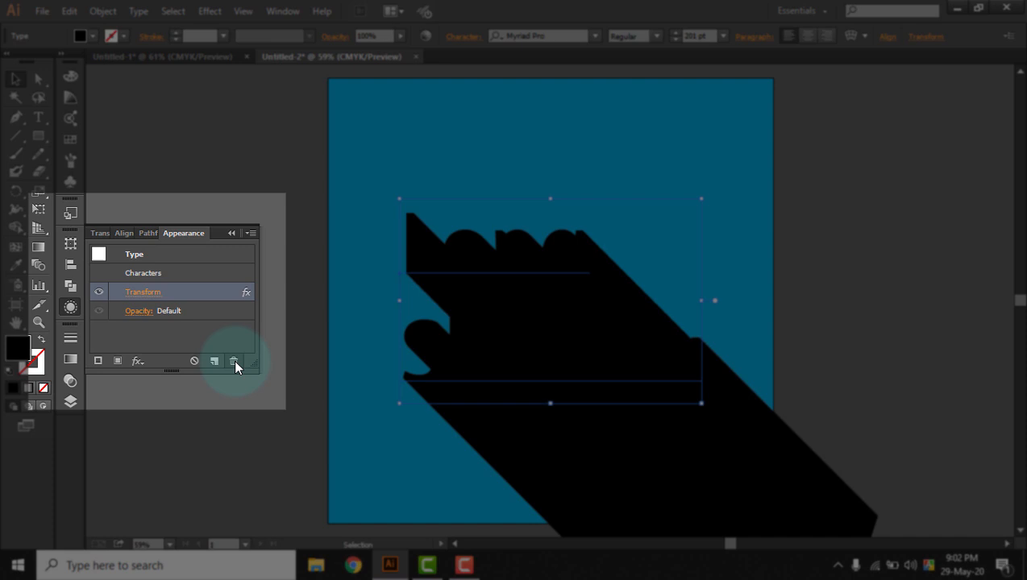
{"action": "left_click", "coordinate": [234, 361]}
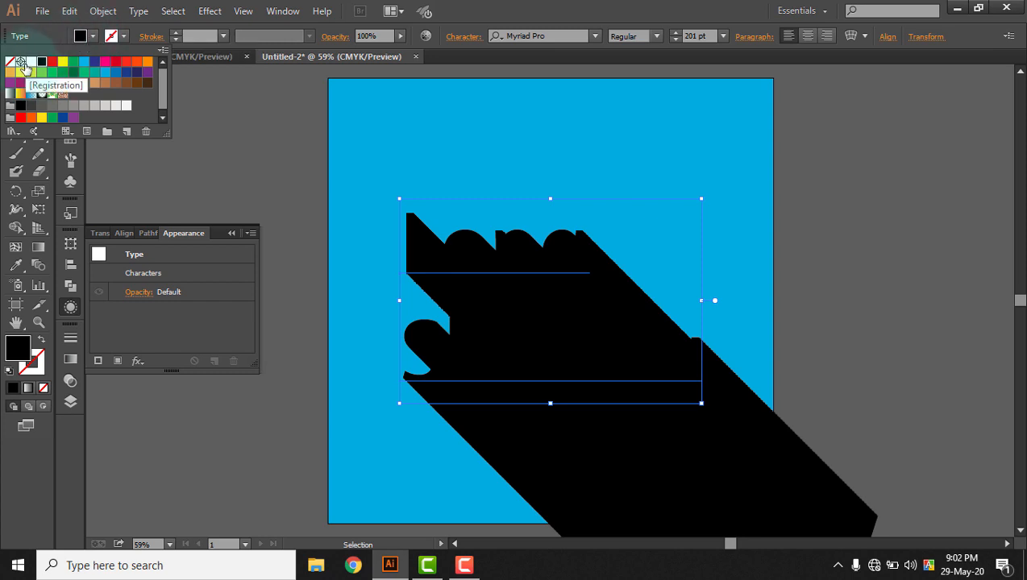
{"action": "left_click", "coordinate": [21, 61]}
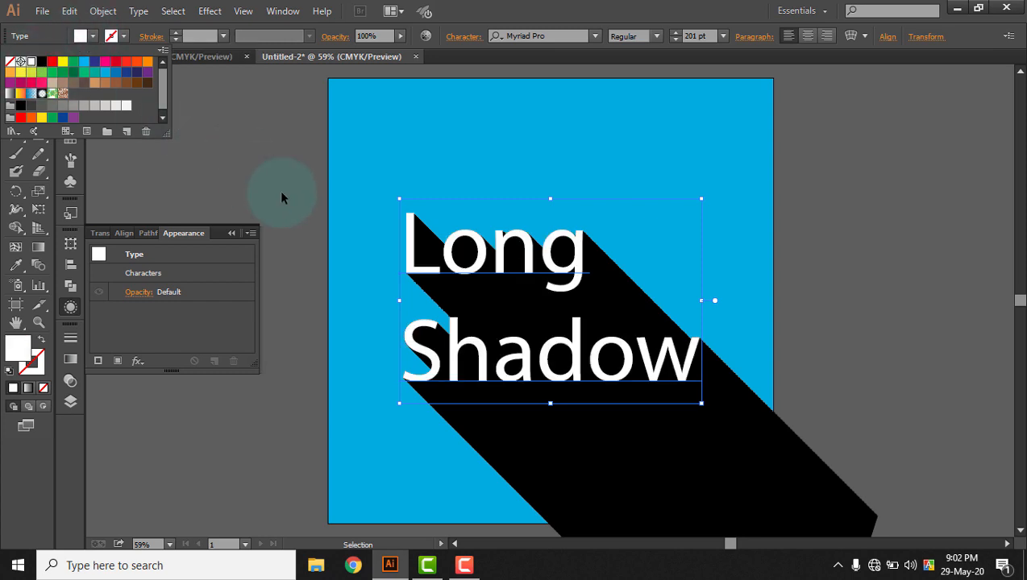
{"action": "mouse_move", "coordinate": [204, 192]}
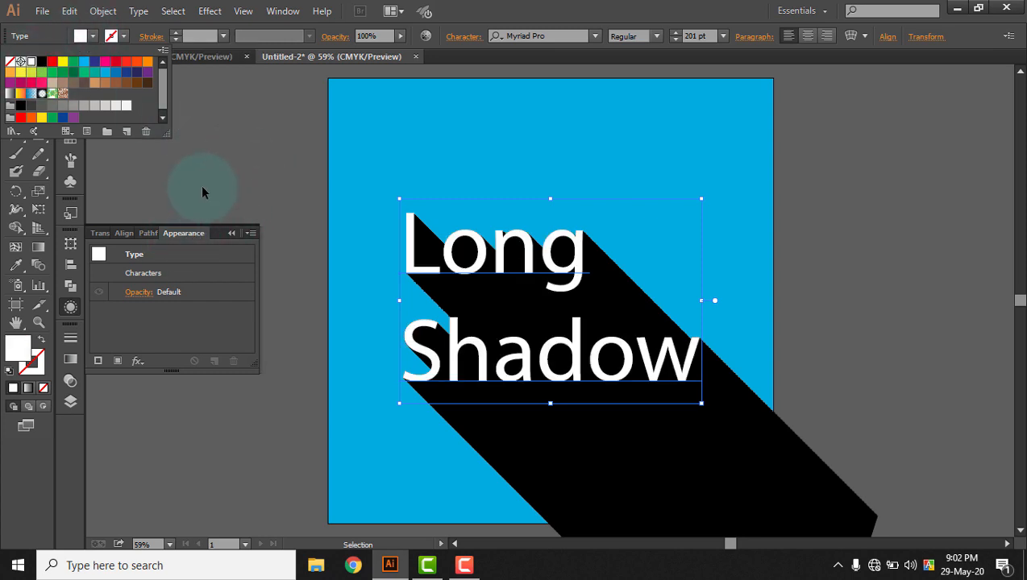
{"action": "left_click", "coordinate": [70, 403]}
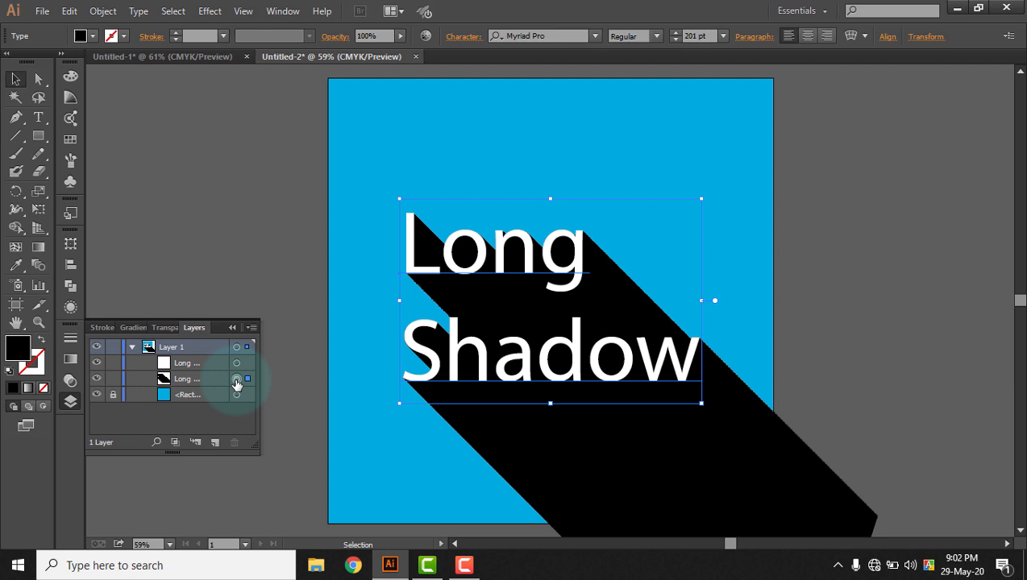
- Set the shadow copy's opacity to 50% with a darker blending mode
{"action": "left_click", "coordinate": [236, 378]}
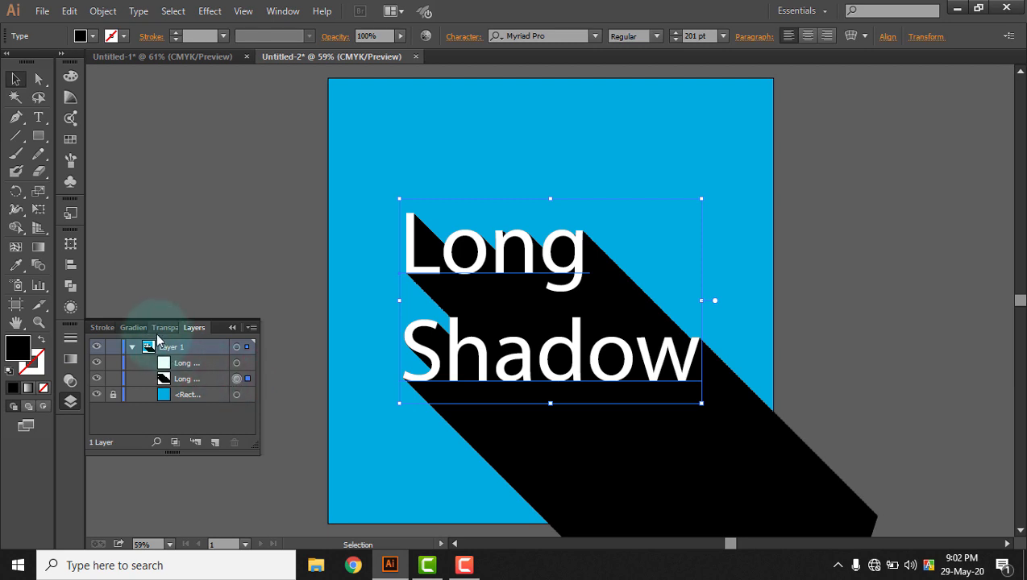
{"action": "left_click", "coordinate": [160, 327]}
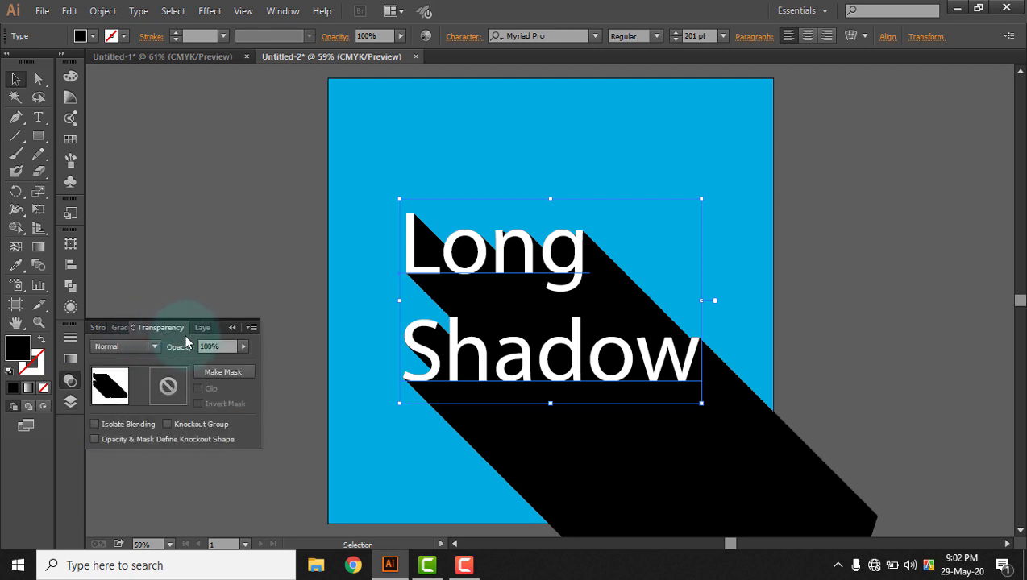
{"action": "triple_click", "coordinate": [210, 347]}
{"action": "type", "text": "50"}
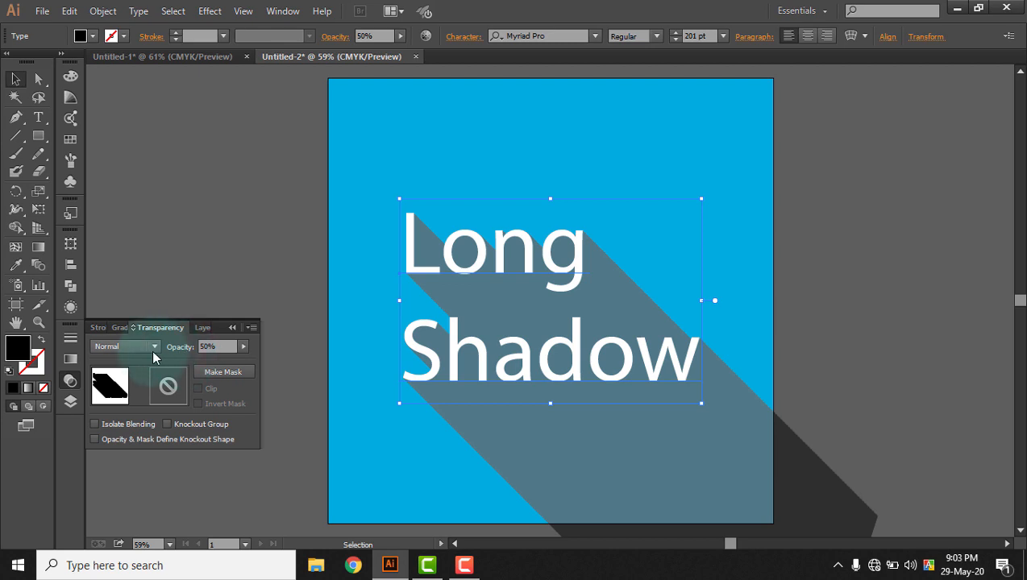
{"action": "left_click", "coordinate": [153, 347]}
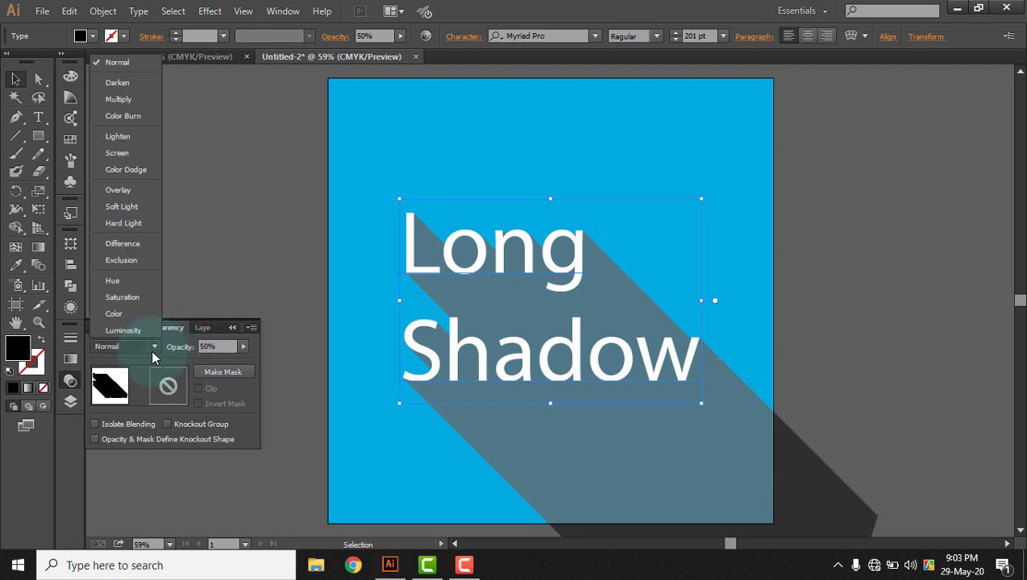
{"action": "left_click", "coordinate": [118, 99]}
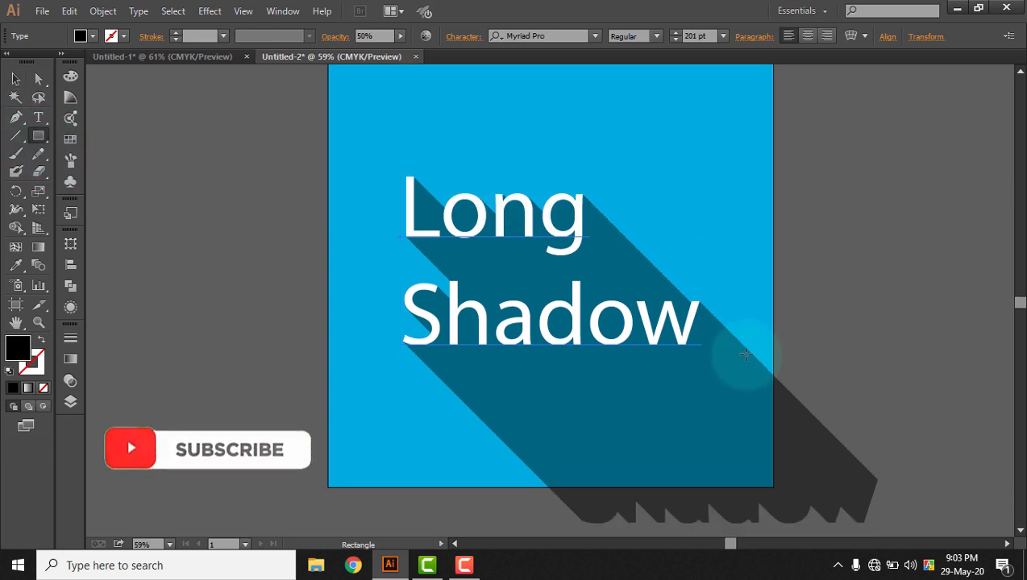
{"action": "mouse_move", "coordinate": [606, 498]}
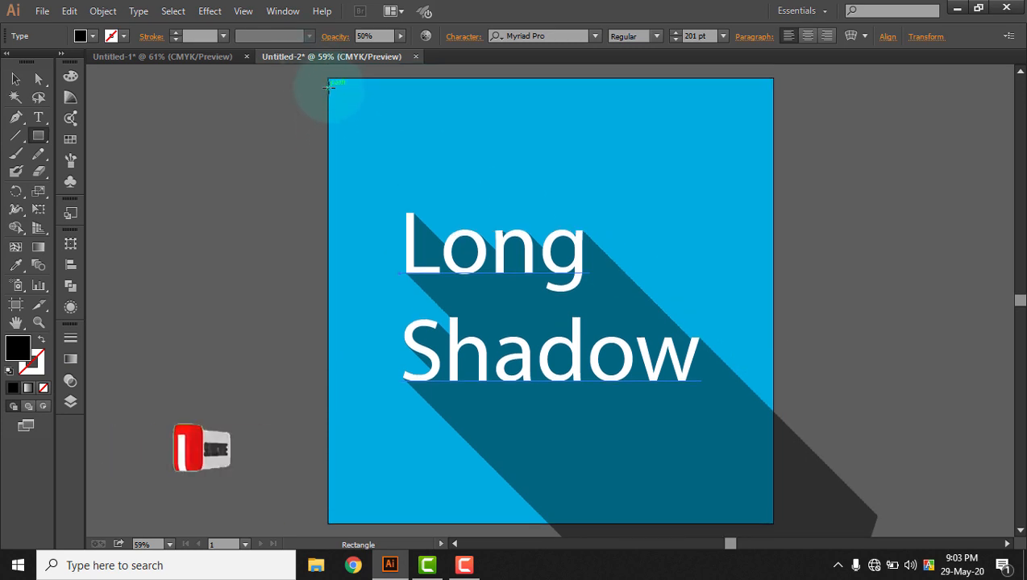
- Draw an artboard-sized rectangle, select all artwork, and make a clipping mask
{"action": "left_click_drag", "start_coordinate": [329, 82], "coordinate": [732, 456]}
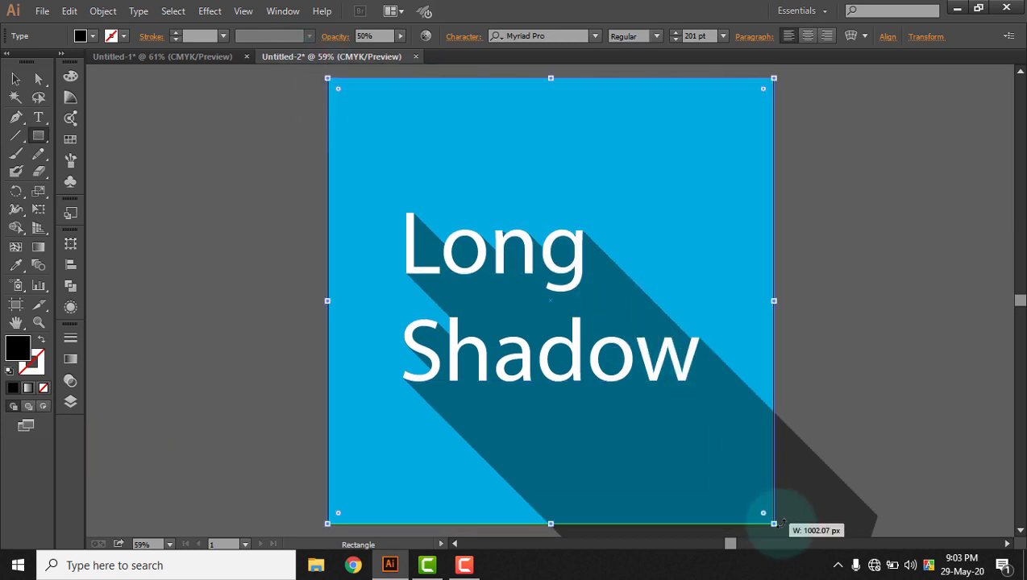
{"action": "left_click", "coordinate": [38, 78]}
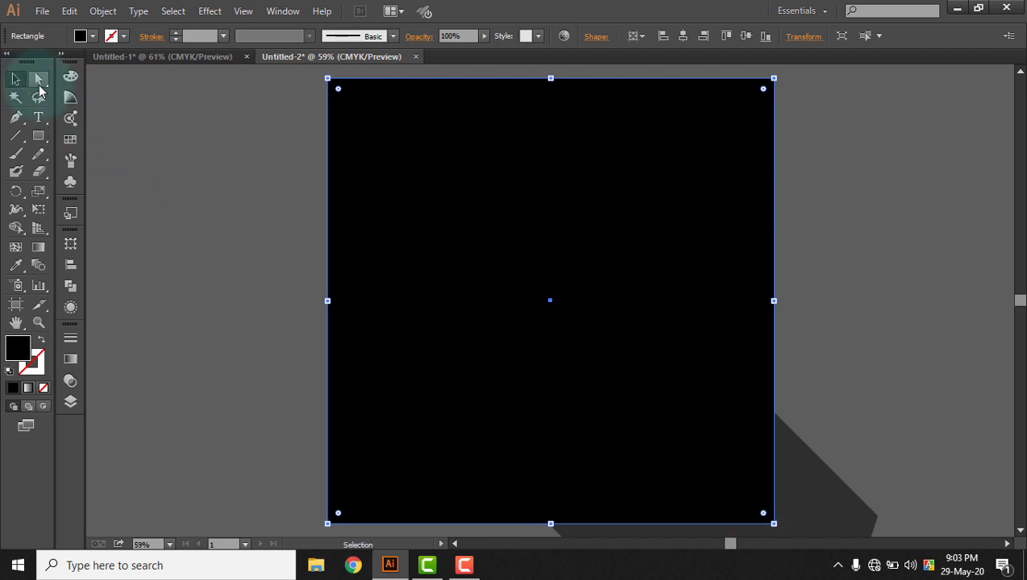
{"action": "left_click", "coordinate": [258, 229]}
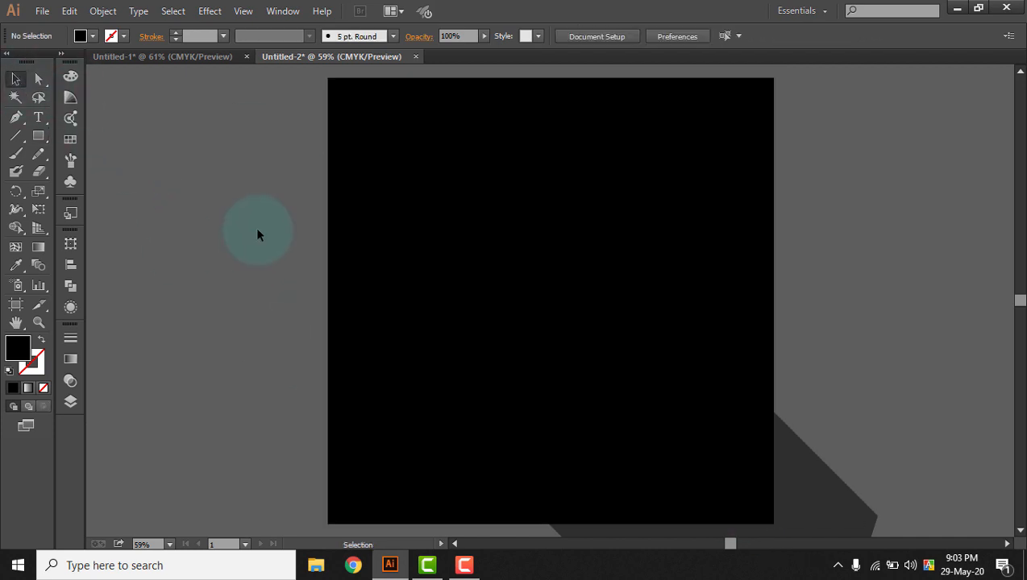
{"action": "left_click_drag", "start_coordinate": [258, 233], "coordinate": [814, 481]}
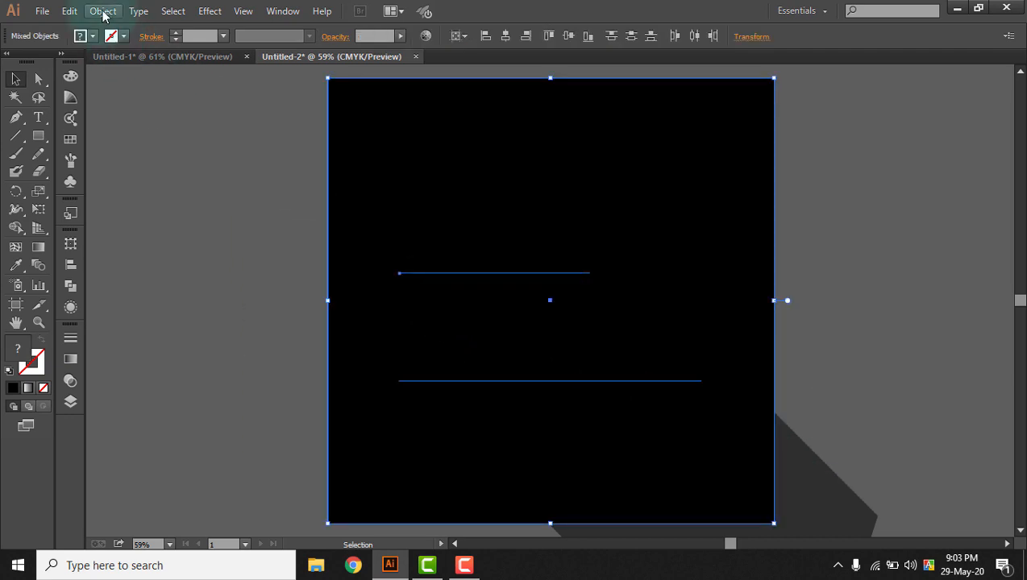
{"action": "left_click", "coordinate": [103, 10]}
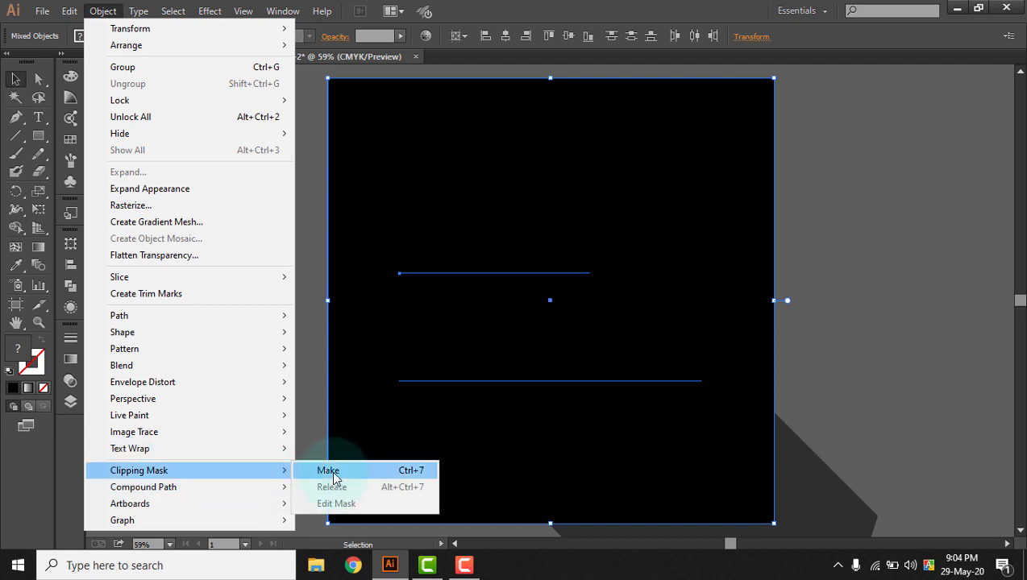
{"action": "left_click", "coordinate": [328, 470]}
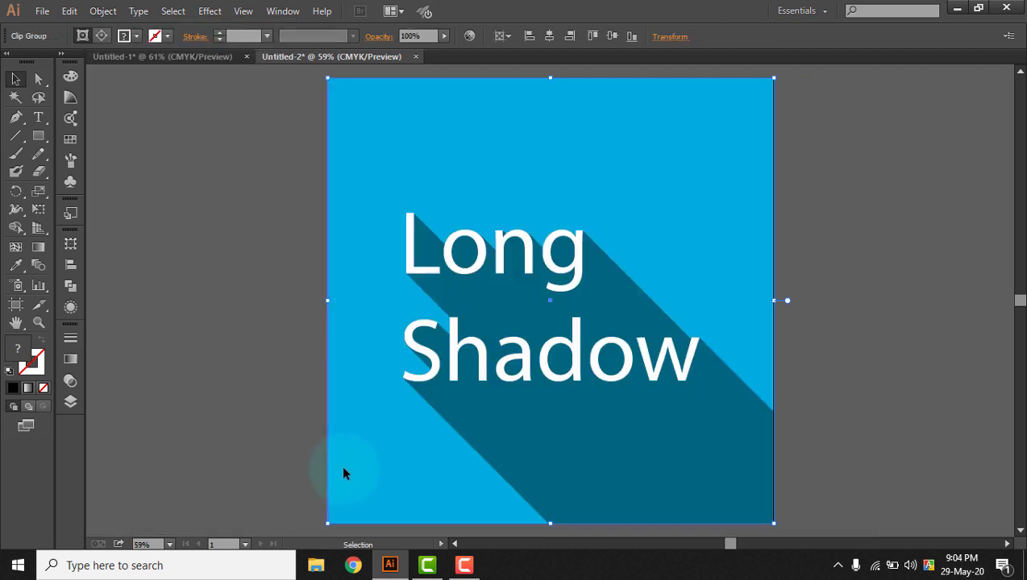
{"action": "left_click", "coordinate": [253, 183]}
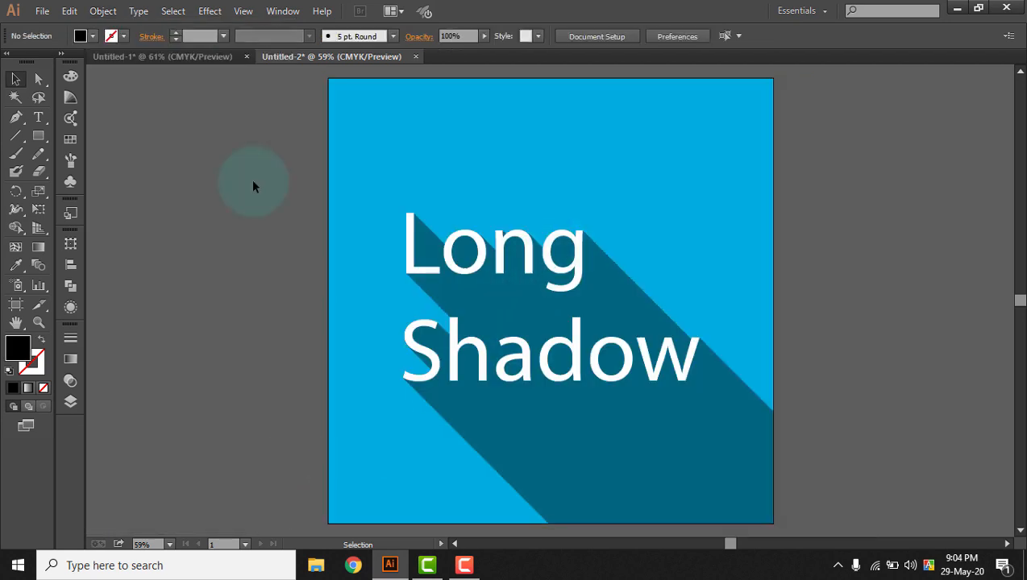